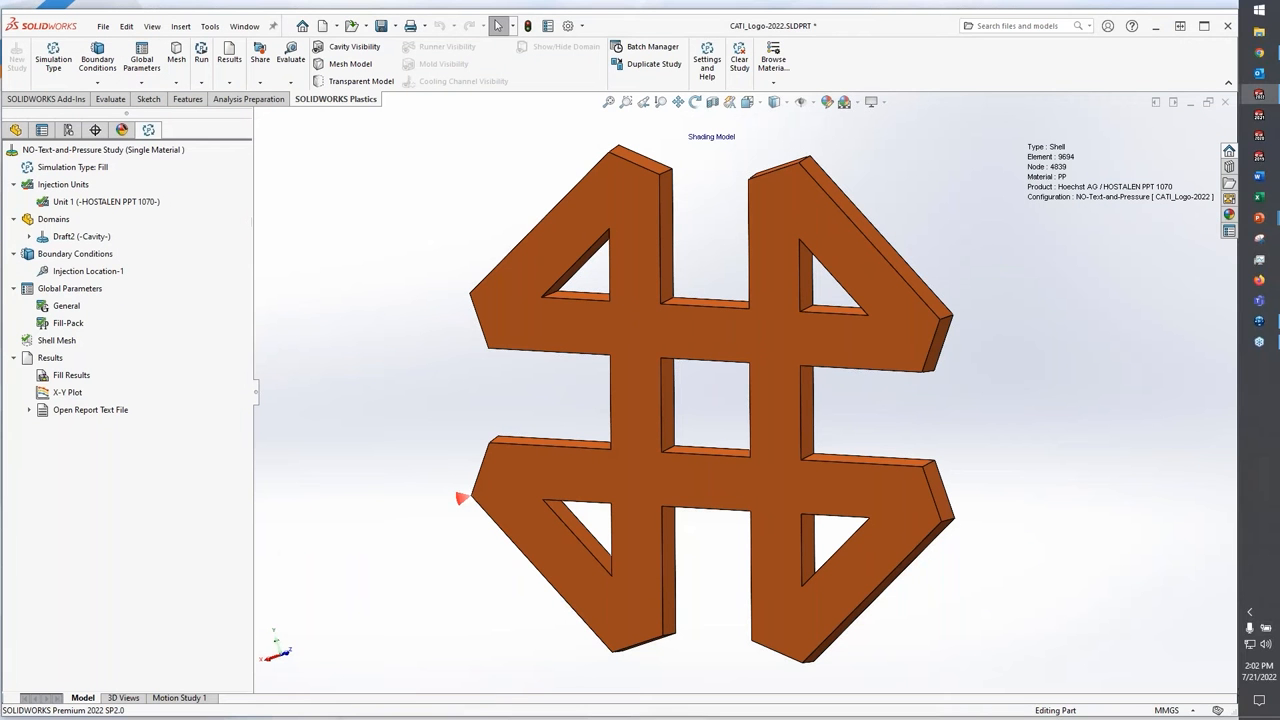
mouse_move(366, 338)
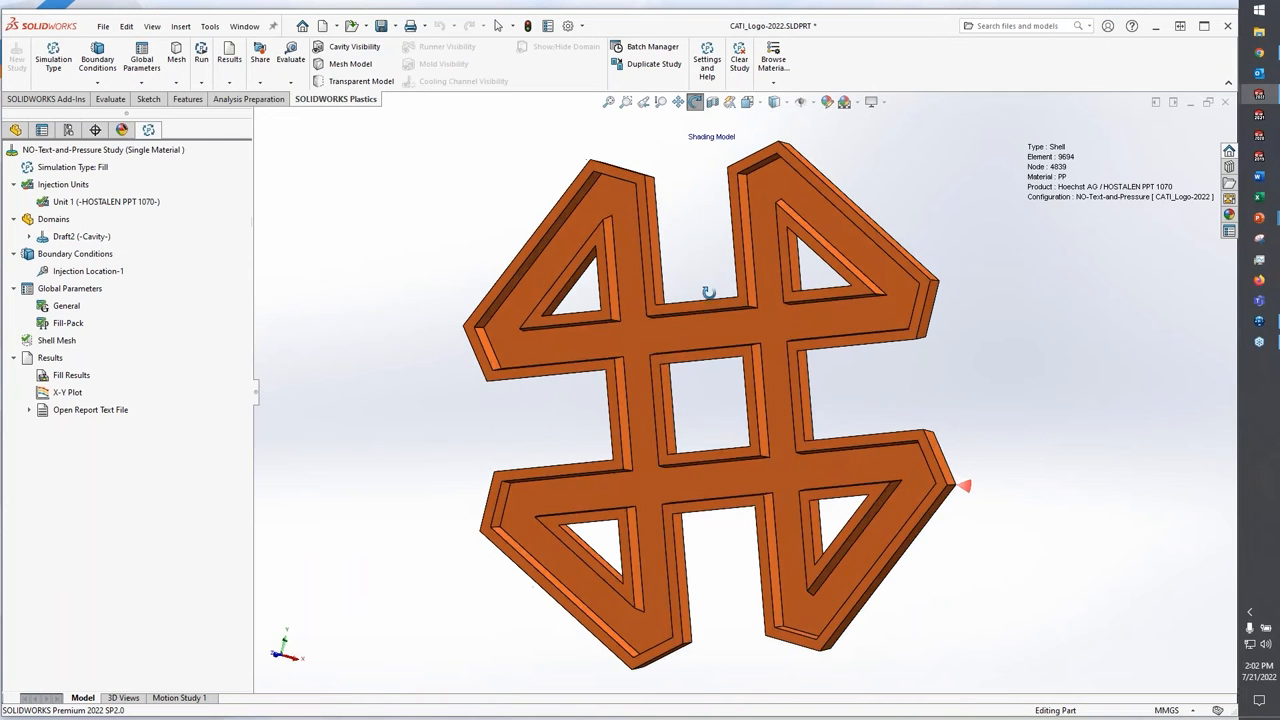
Inspect the logo part and review the study's simulation type, material and cavity domain.
left_click_drag(708, 290, 418, 300)
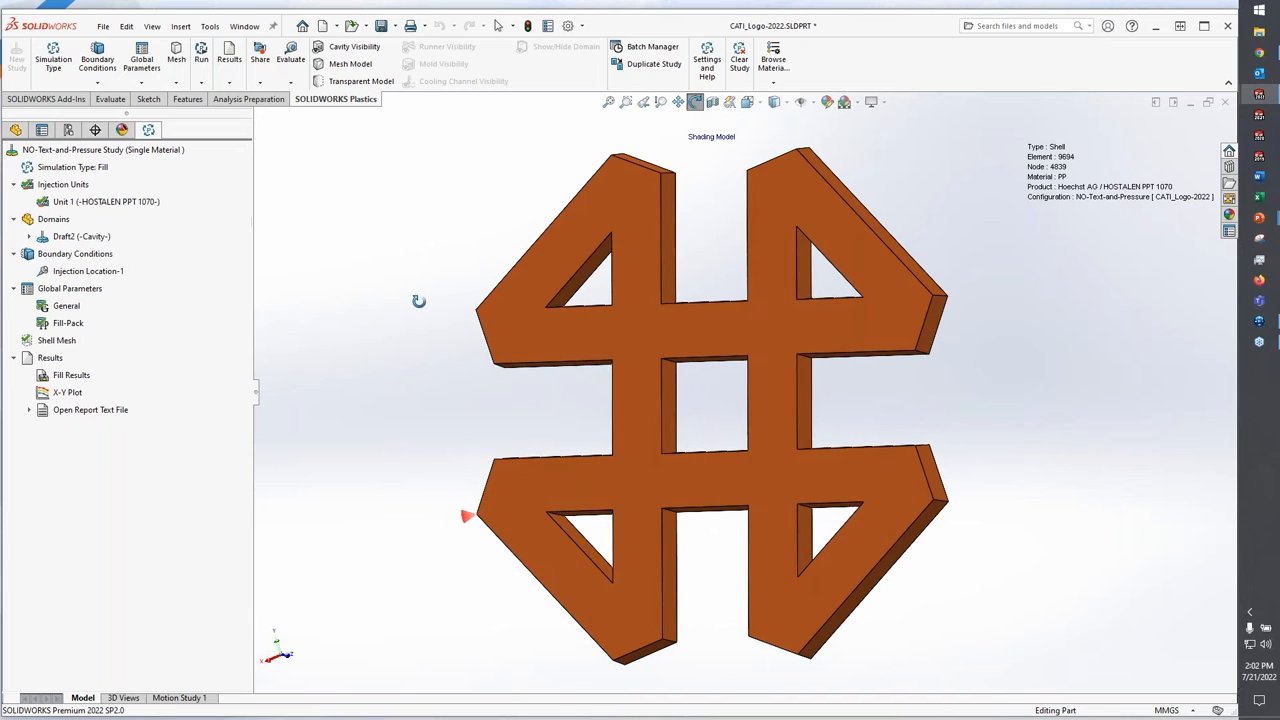
mouse_move(160, 184)
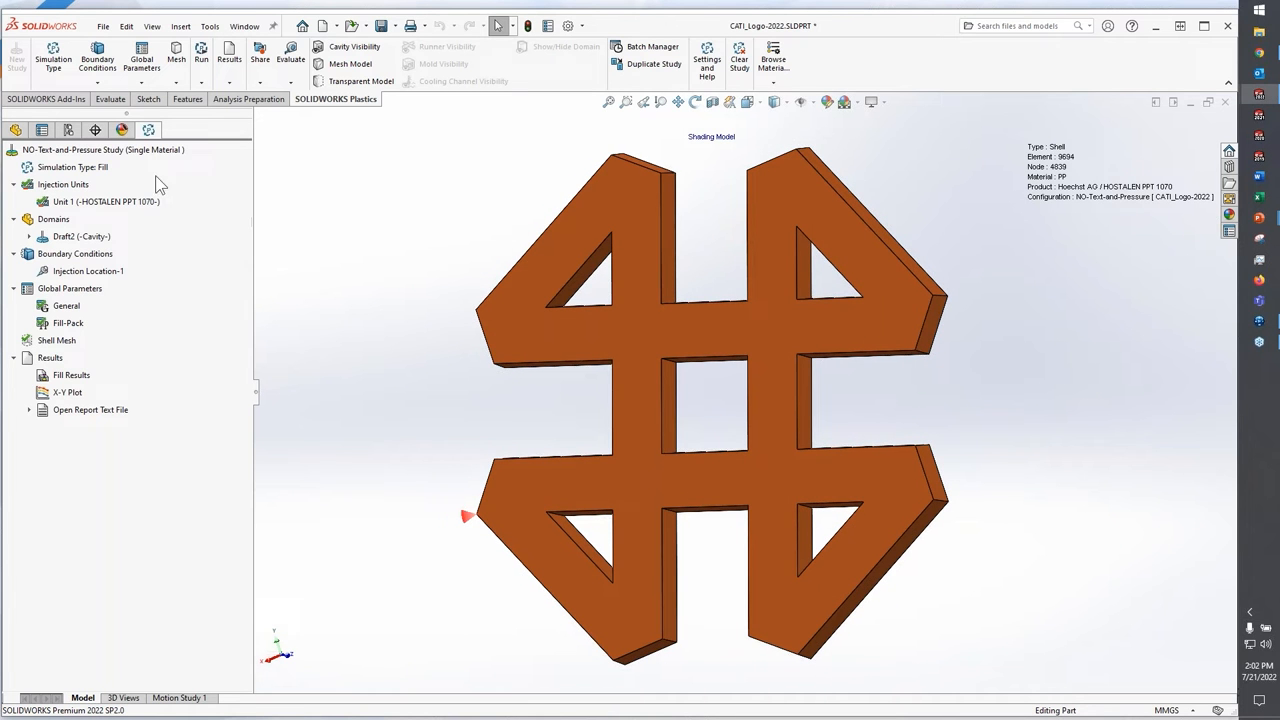
left_click(72, 168)
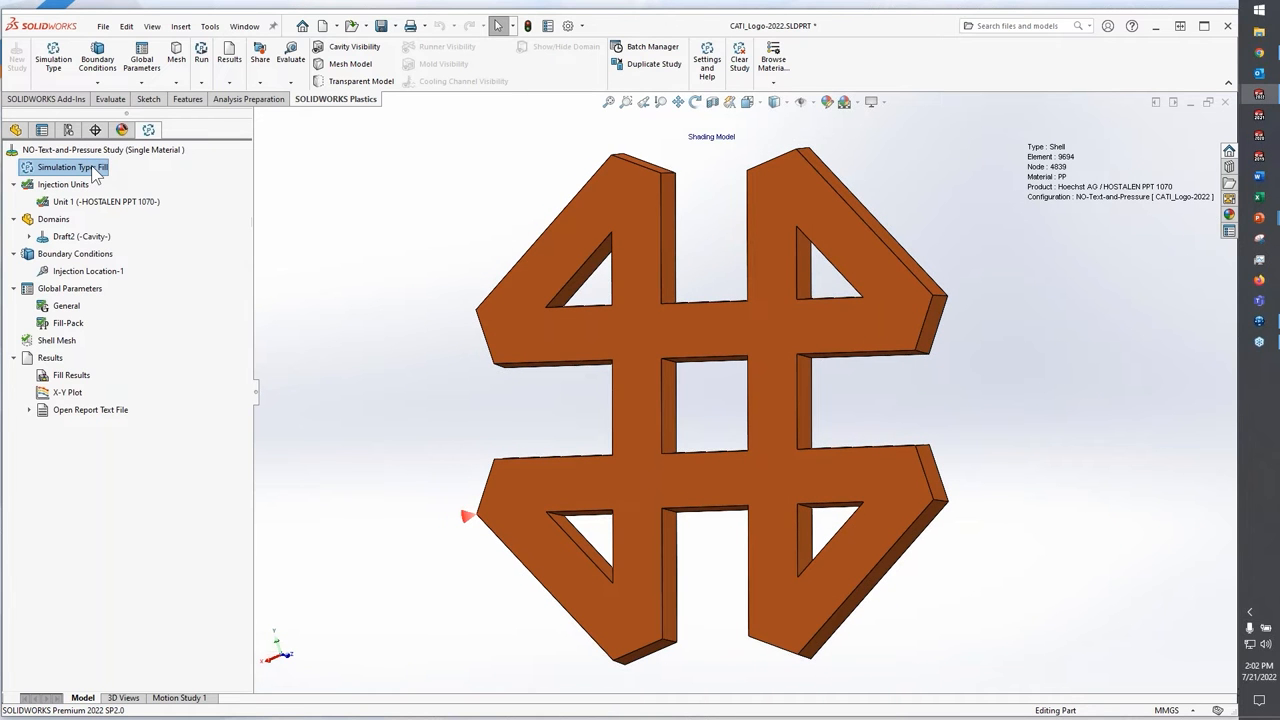
left_click(104, 200)
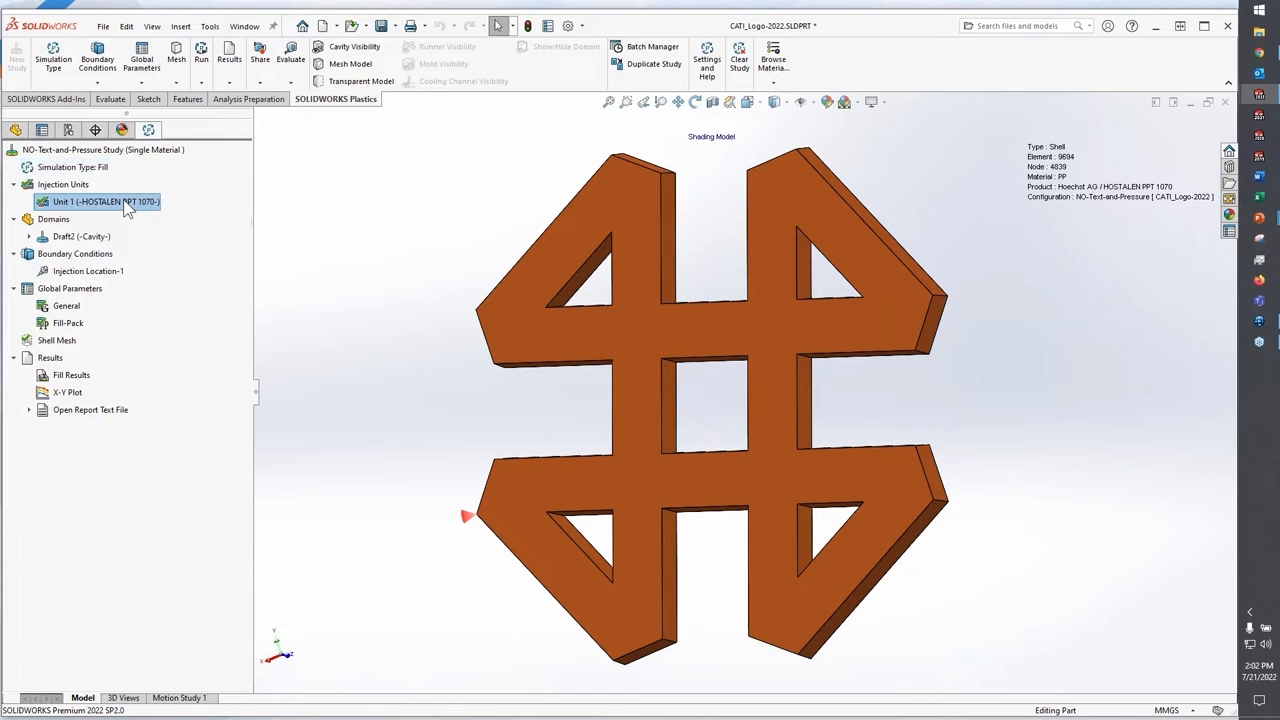
left_click(80, 236)
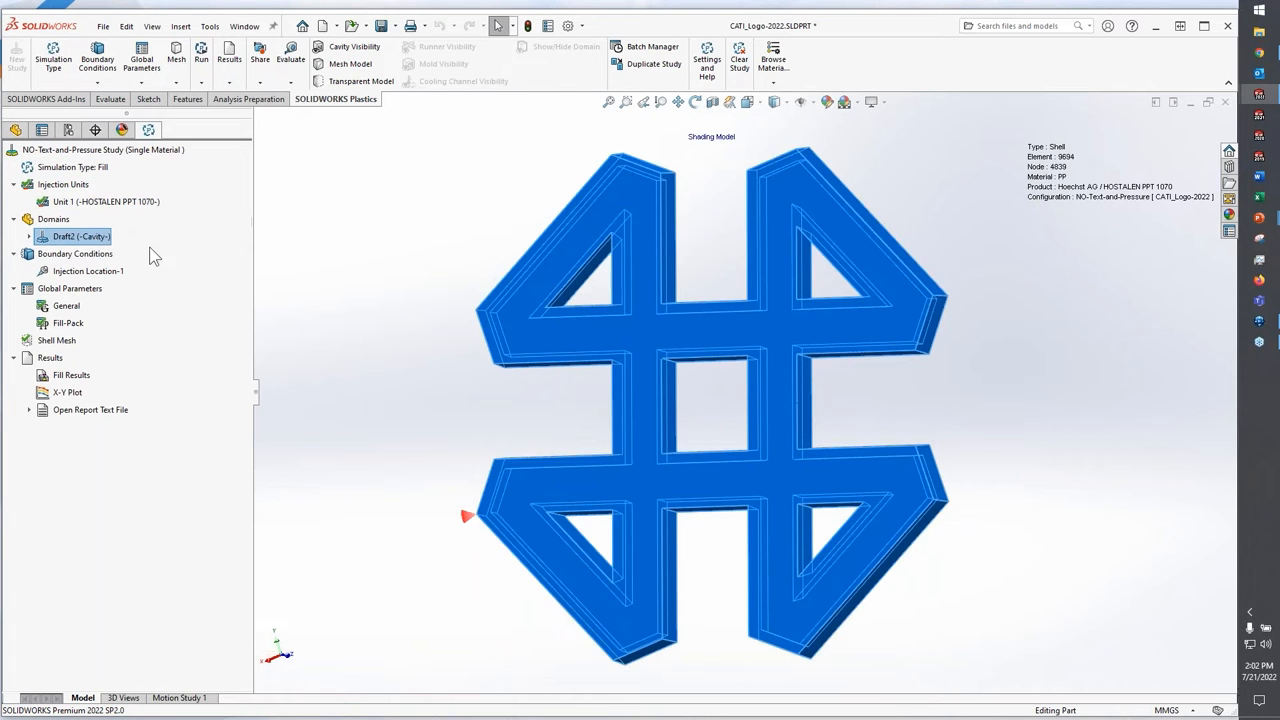
left_click(88, 272)
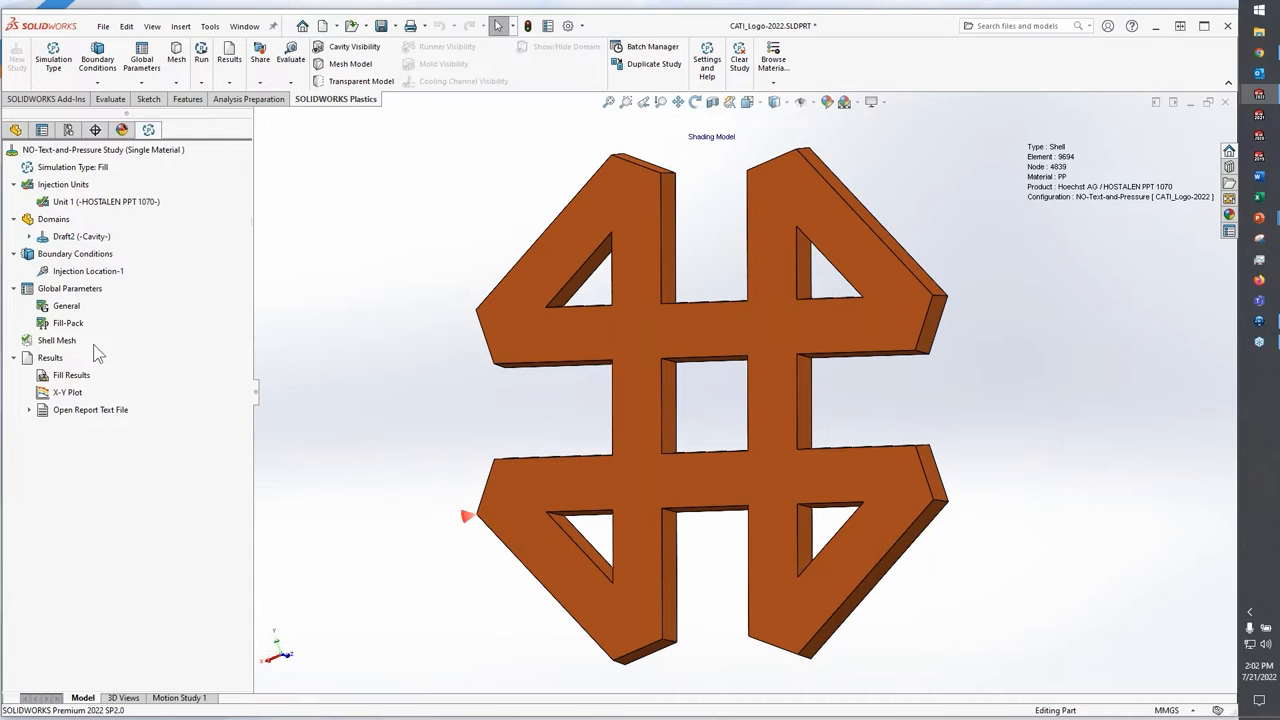
Create the shell mesh with Curvature Based refinement (~9,600 elements), review its quality summary and accept it.
right_click(56, 340)
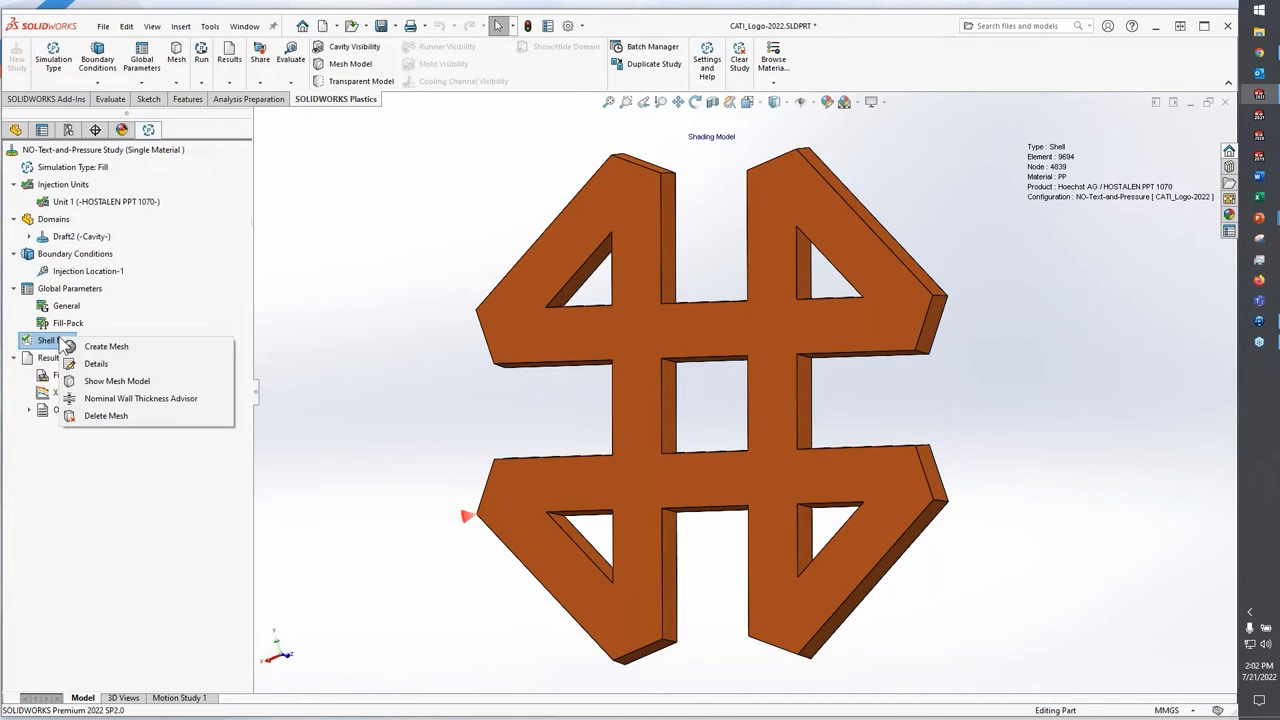
mouse_move(104, 346)
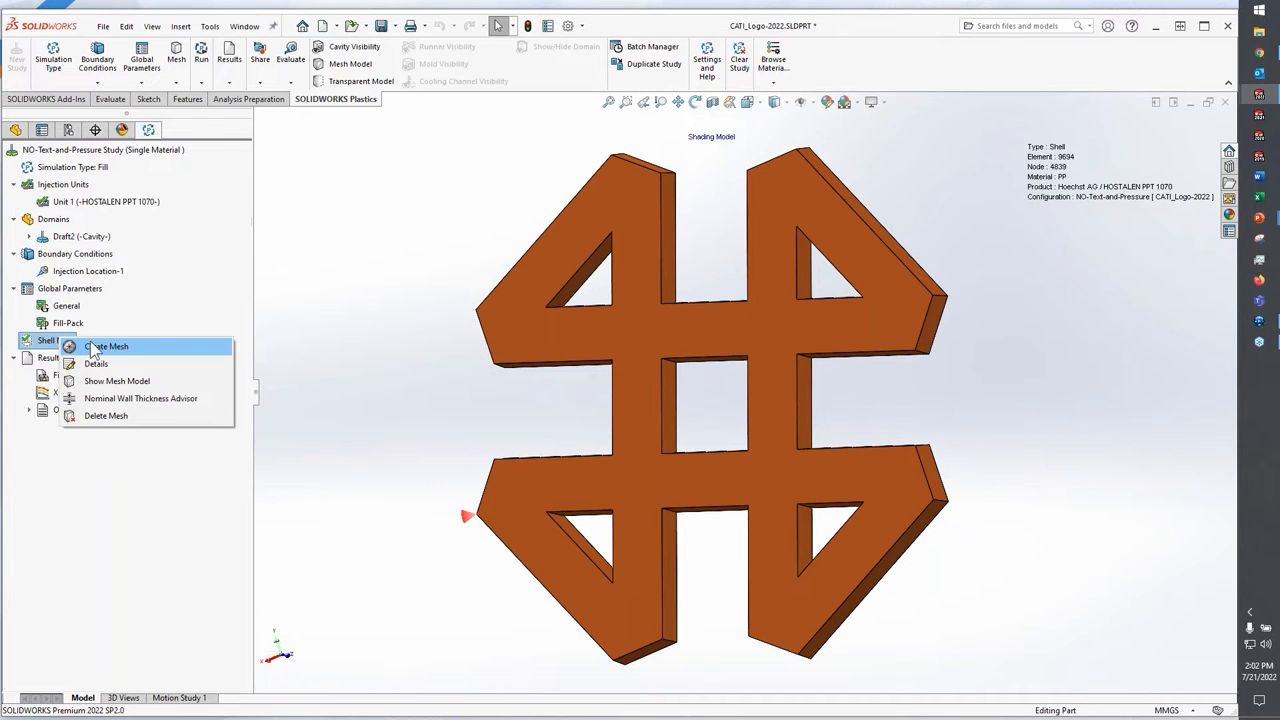
left_click(106, 346)
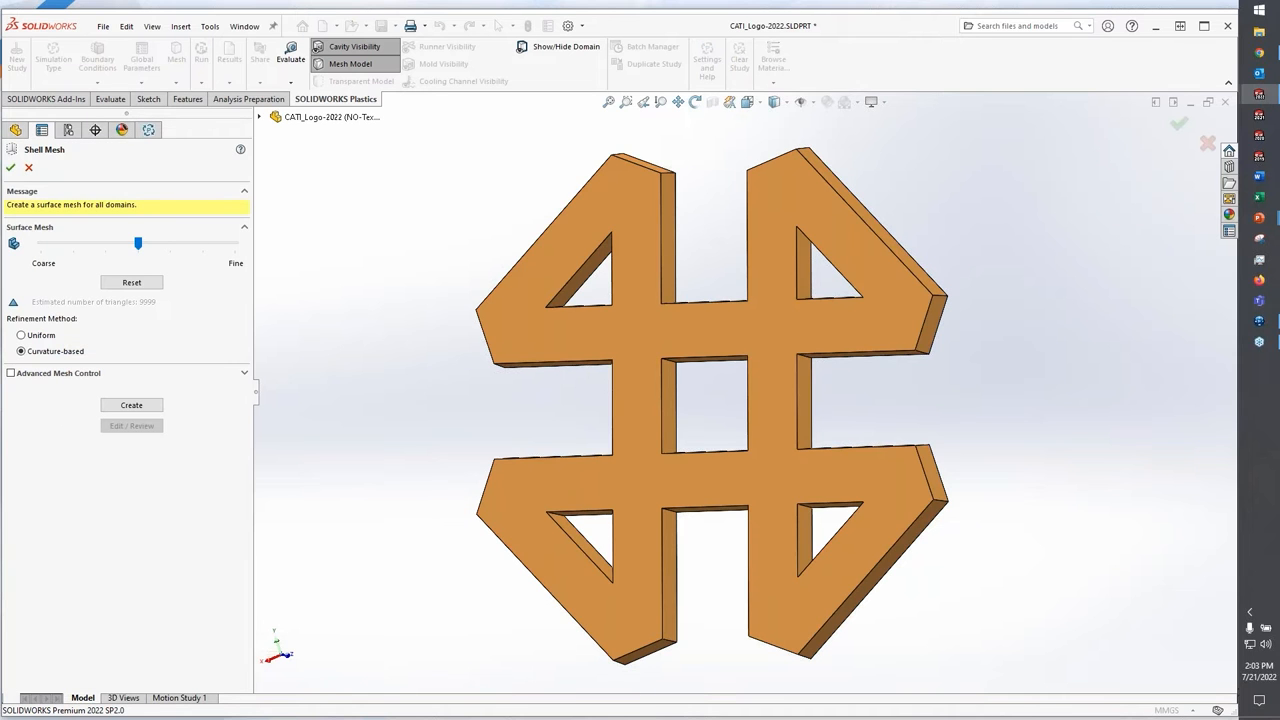
left_click(20, 334)
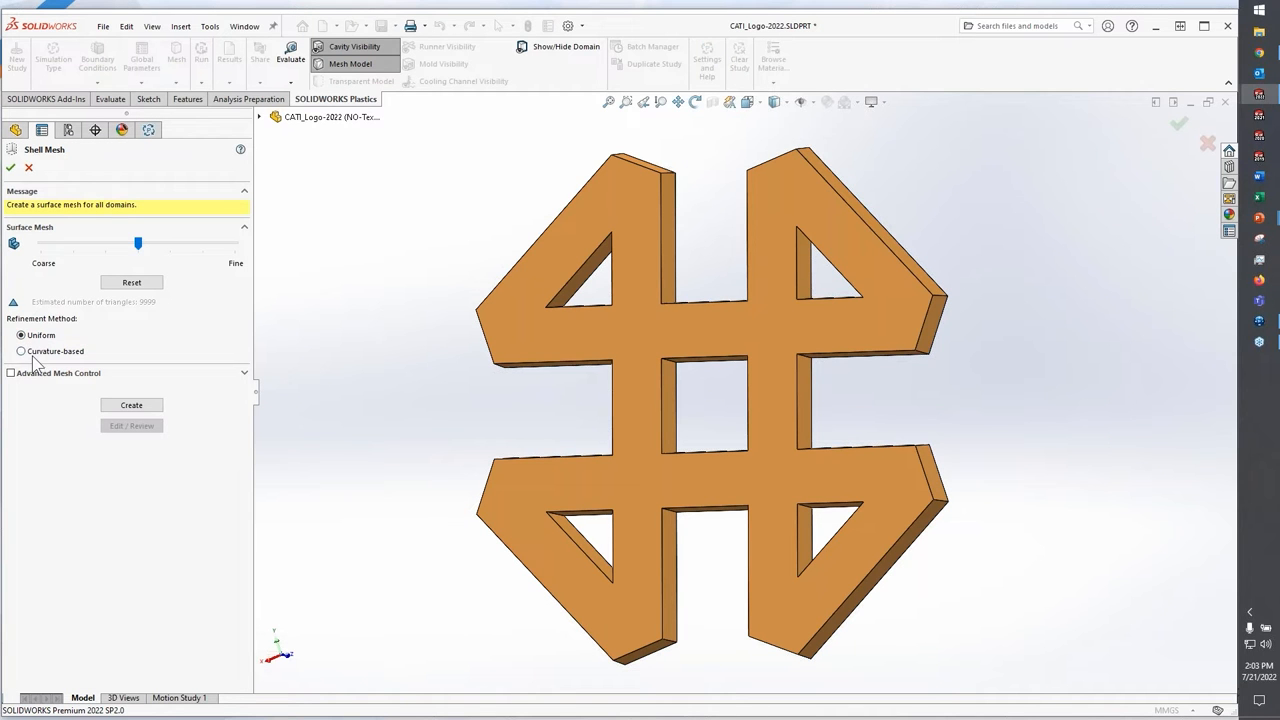
left_click(20, 352)
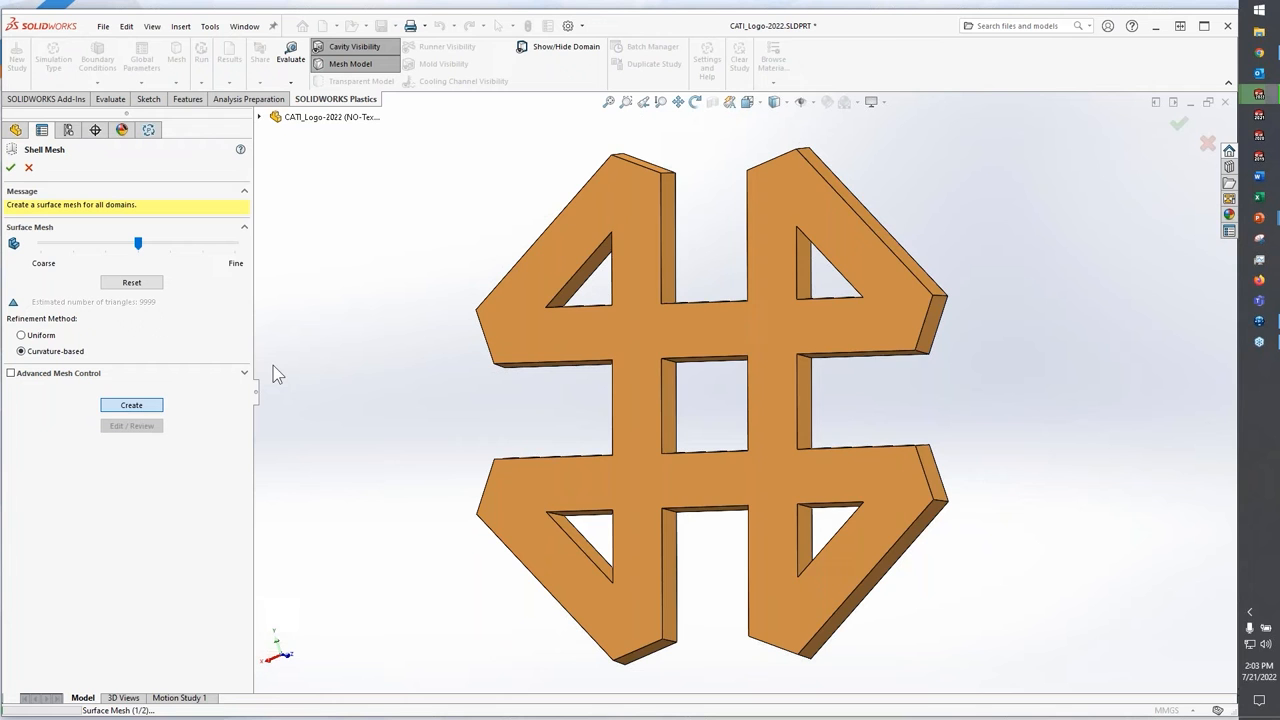
left_click(132, 404)
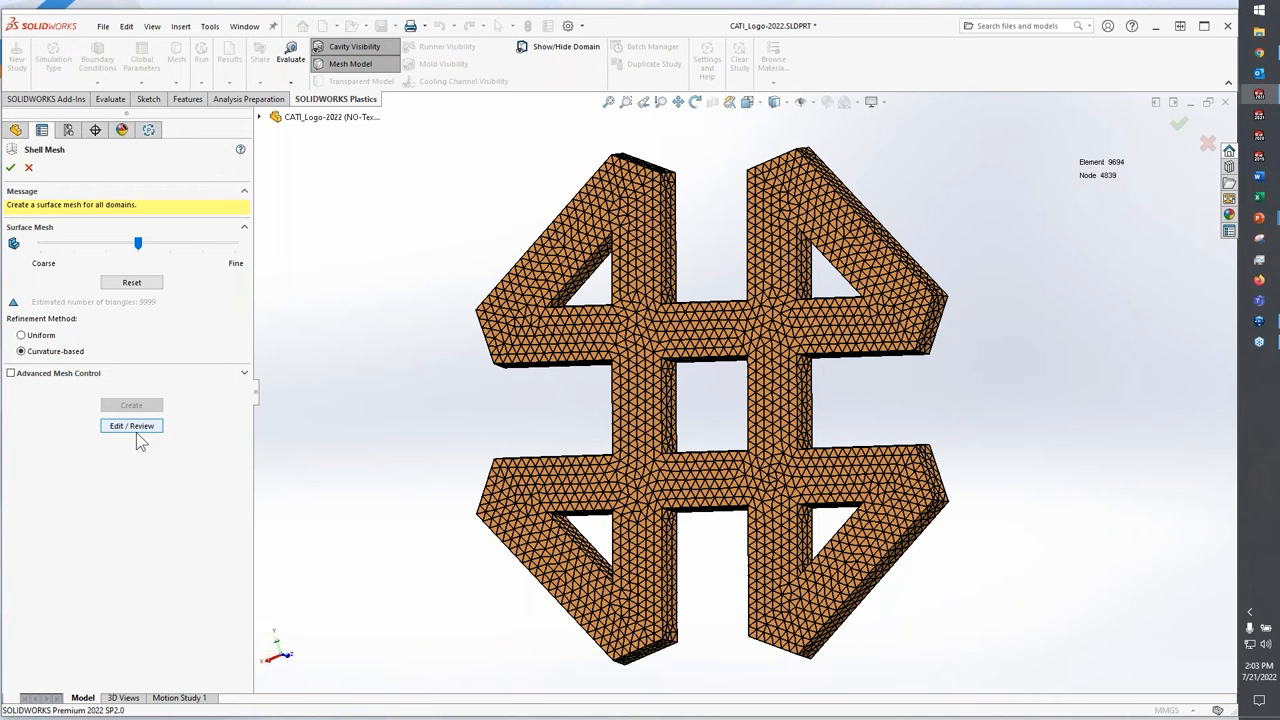
left_click(132, 424)
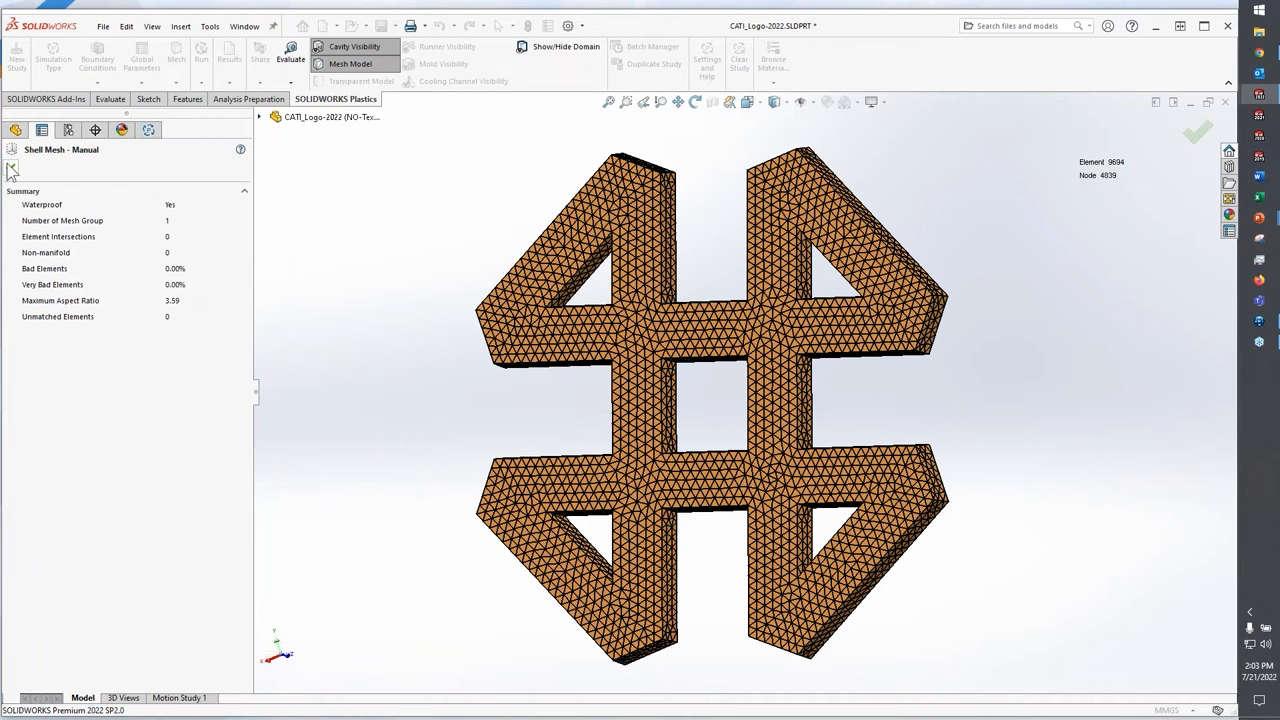
left_click(1196, 132)
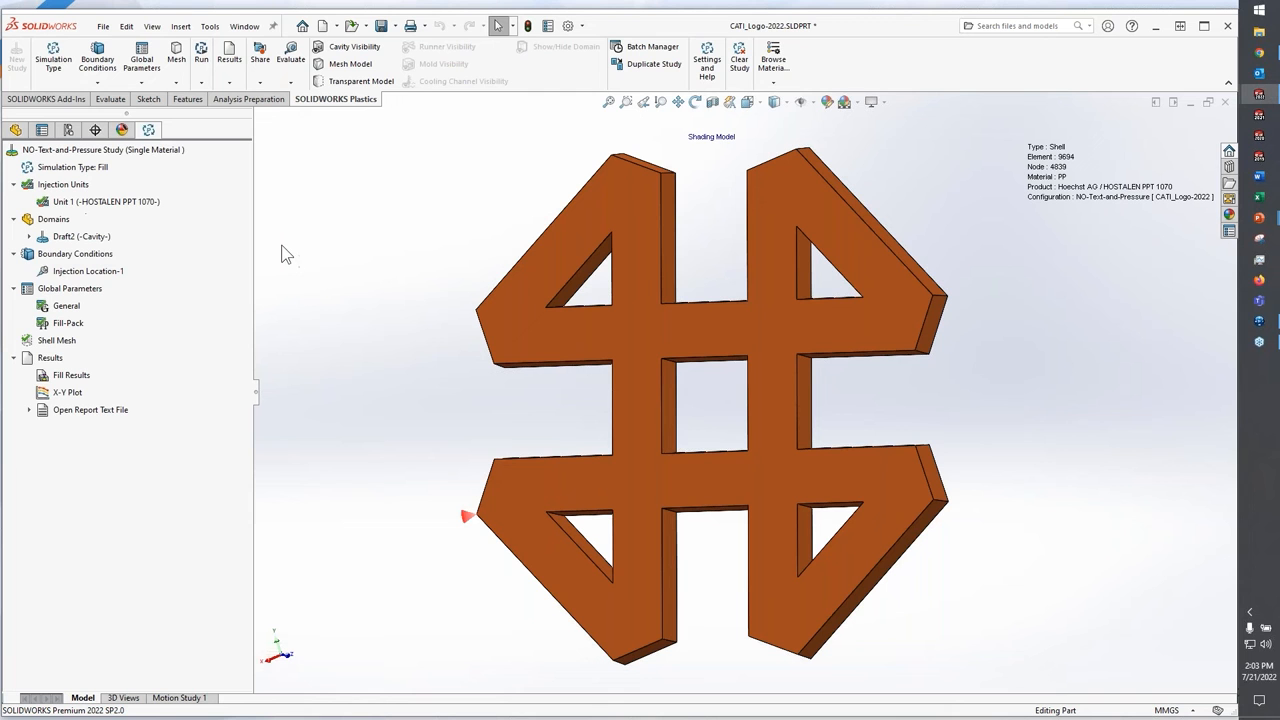
mouse_move(280, 258)
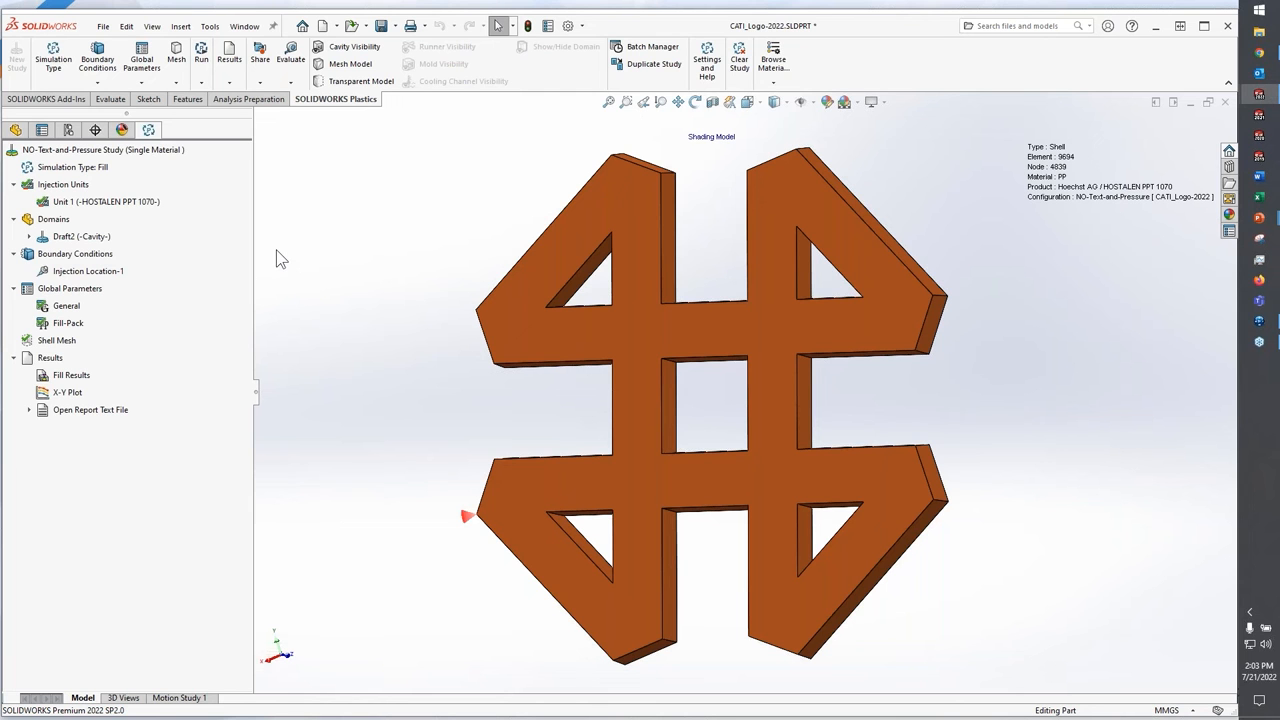
Show the plain logo's Fill Results and play the fill time animation.
left_click(70, 374)
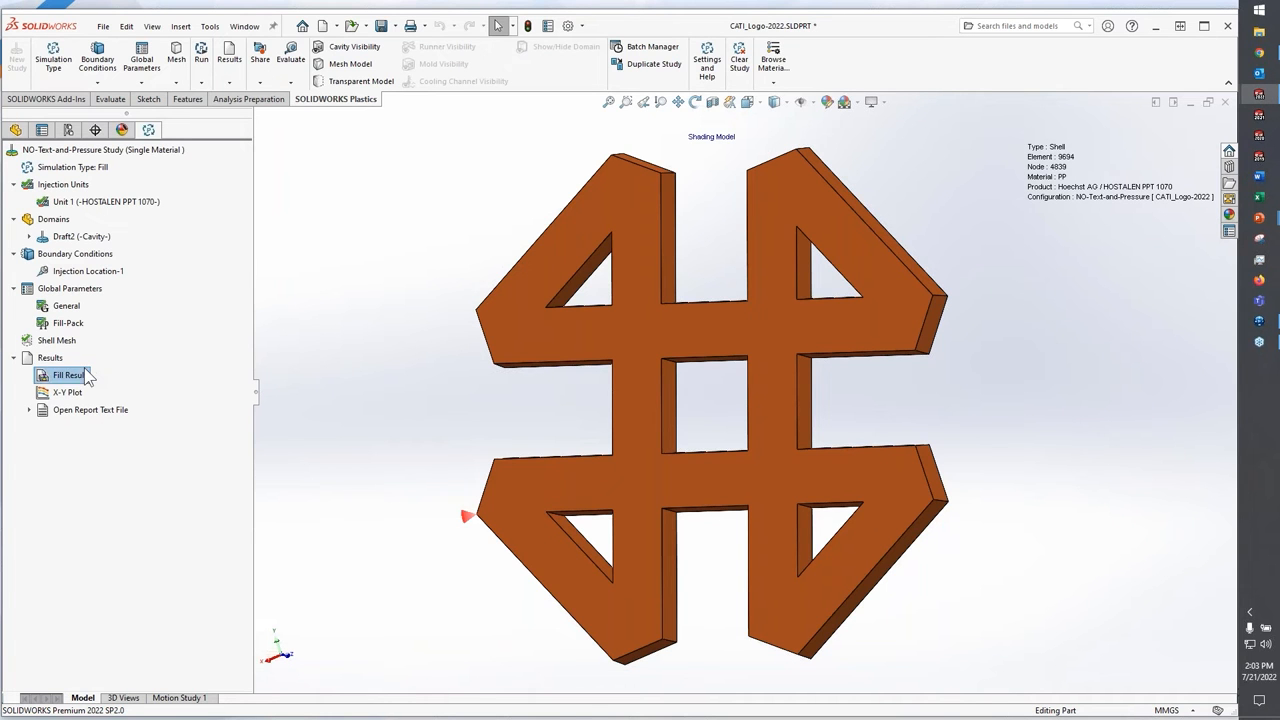
double_click(68, 374)
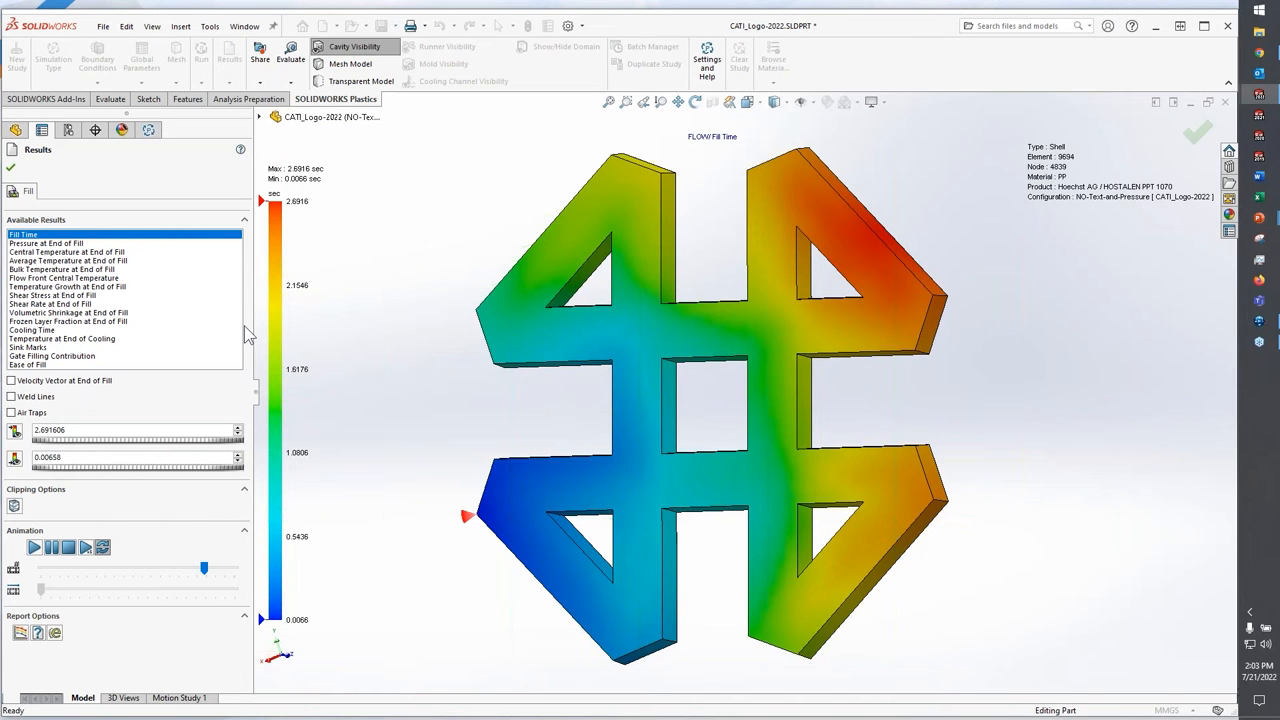
mouse_move(296, 244)
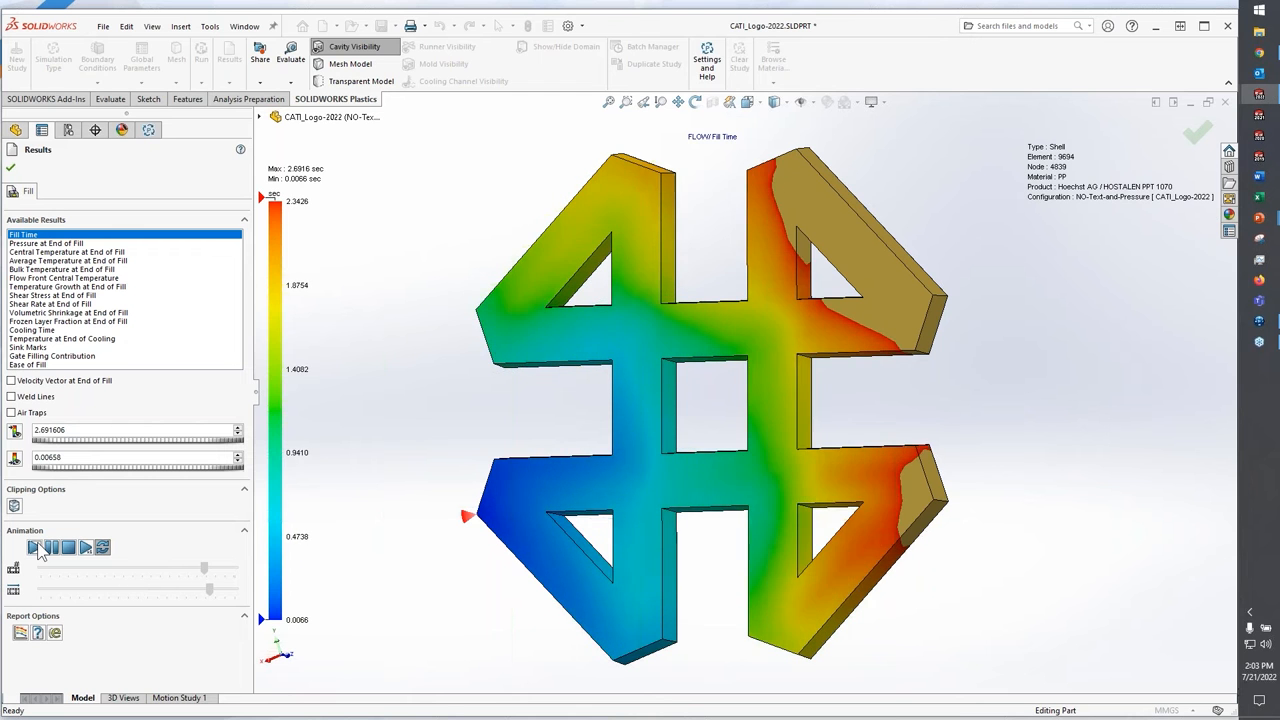
left_click(32, 548)
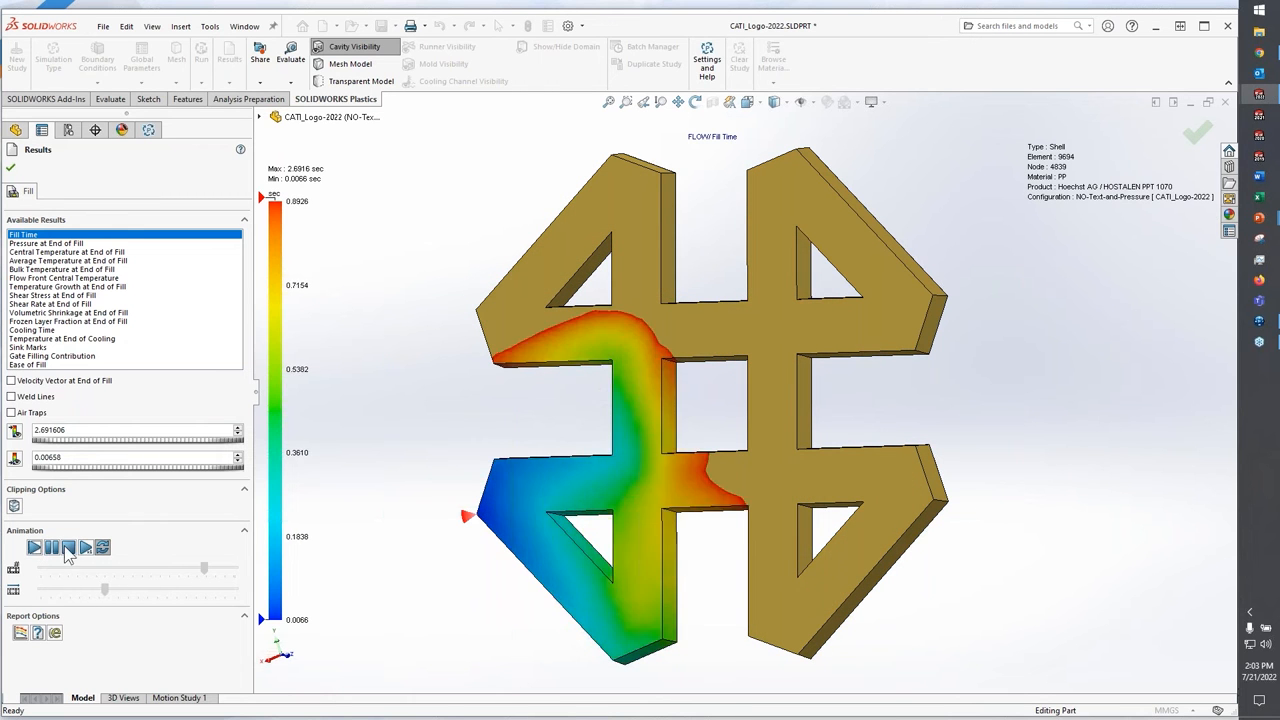
left_click(66, 244)
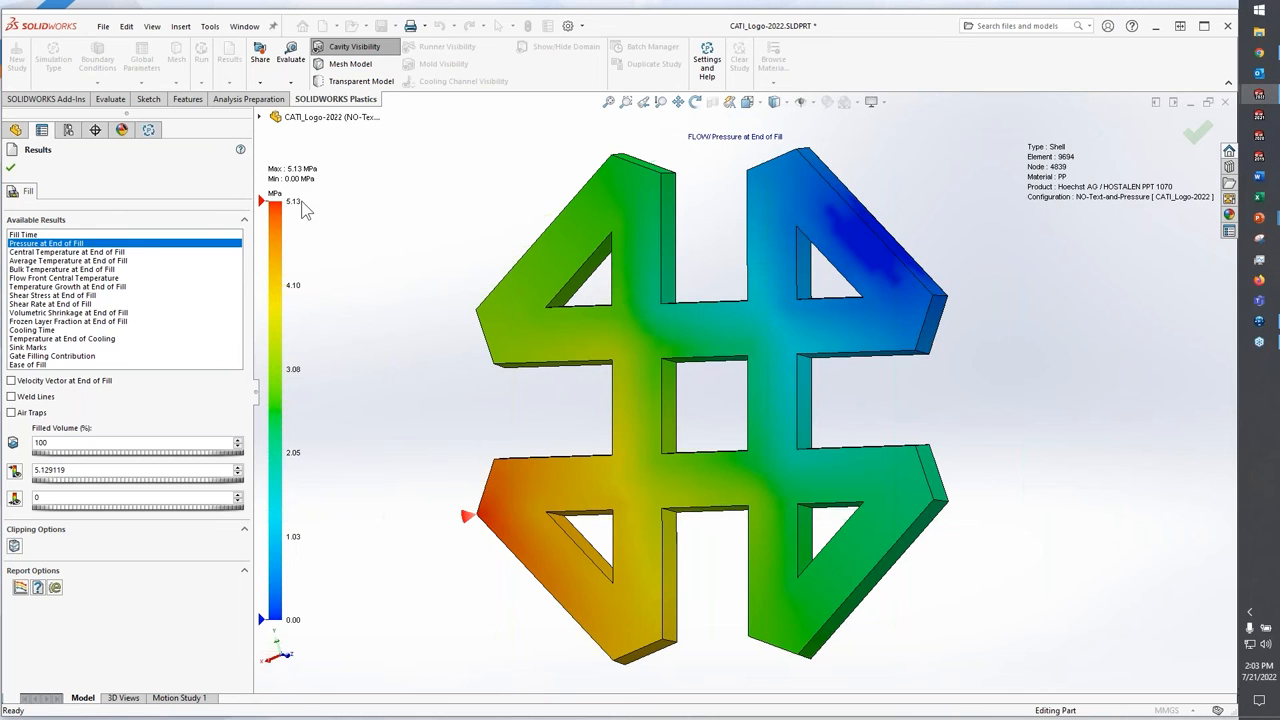
mouse_move(310, 210)
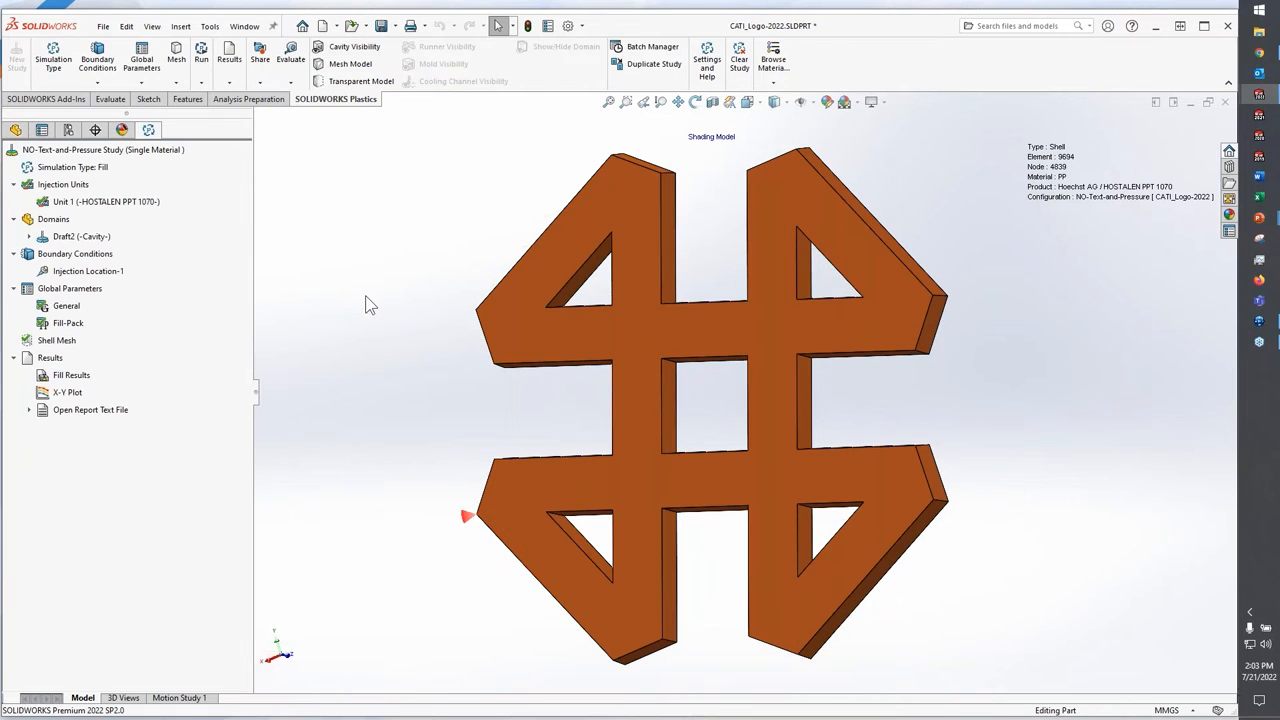
mouse_move(36, 418)
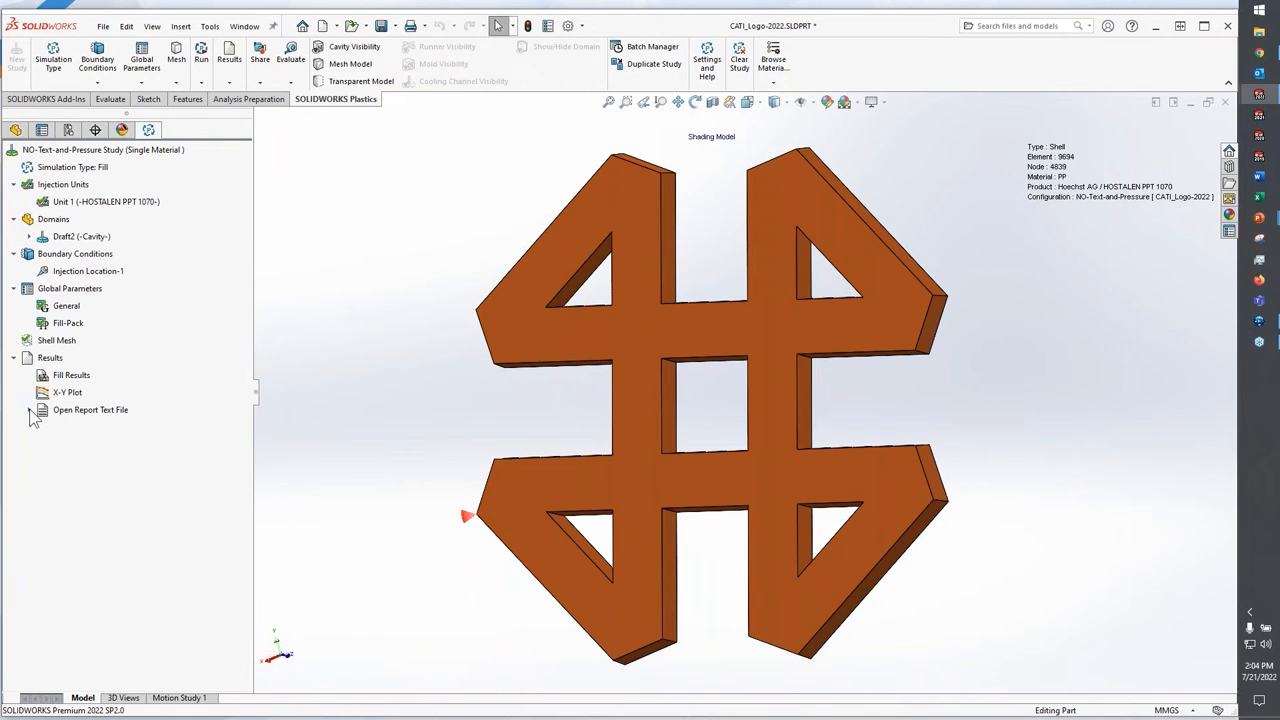
left_click(28, 410)
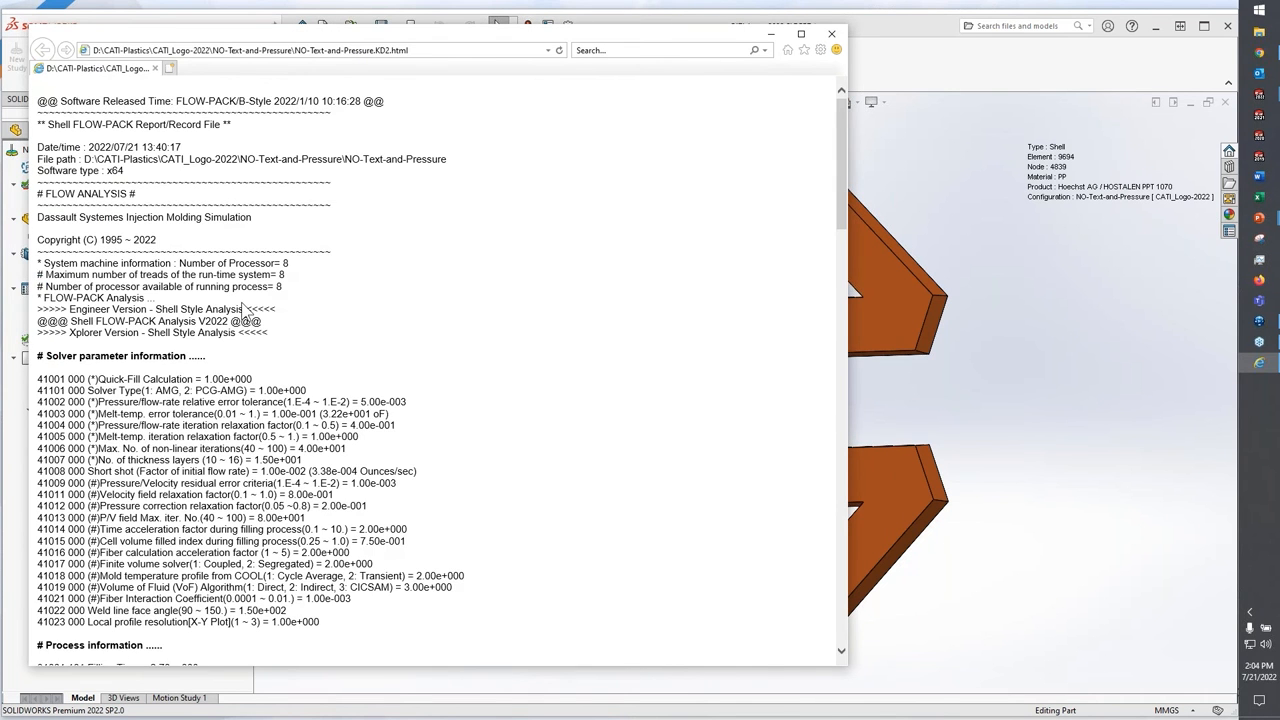
scroll("down", 3)
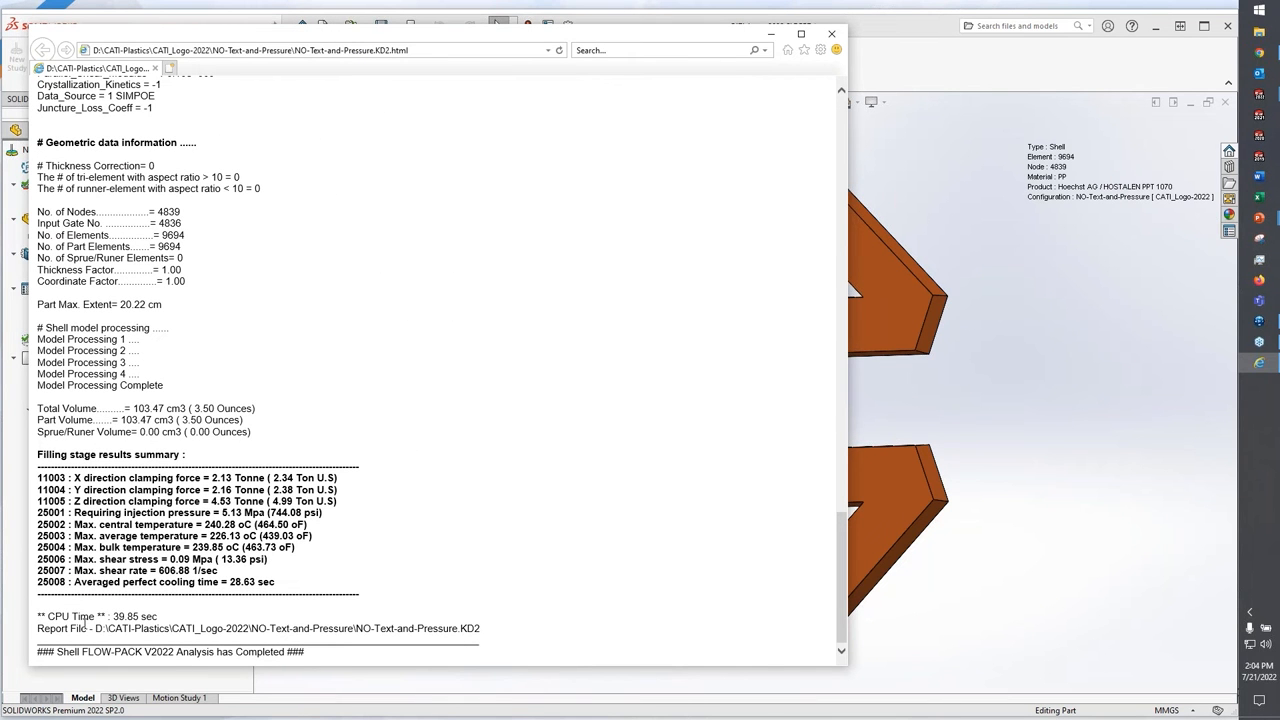
double_click(76, 616)
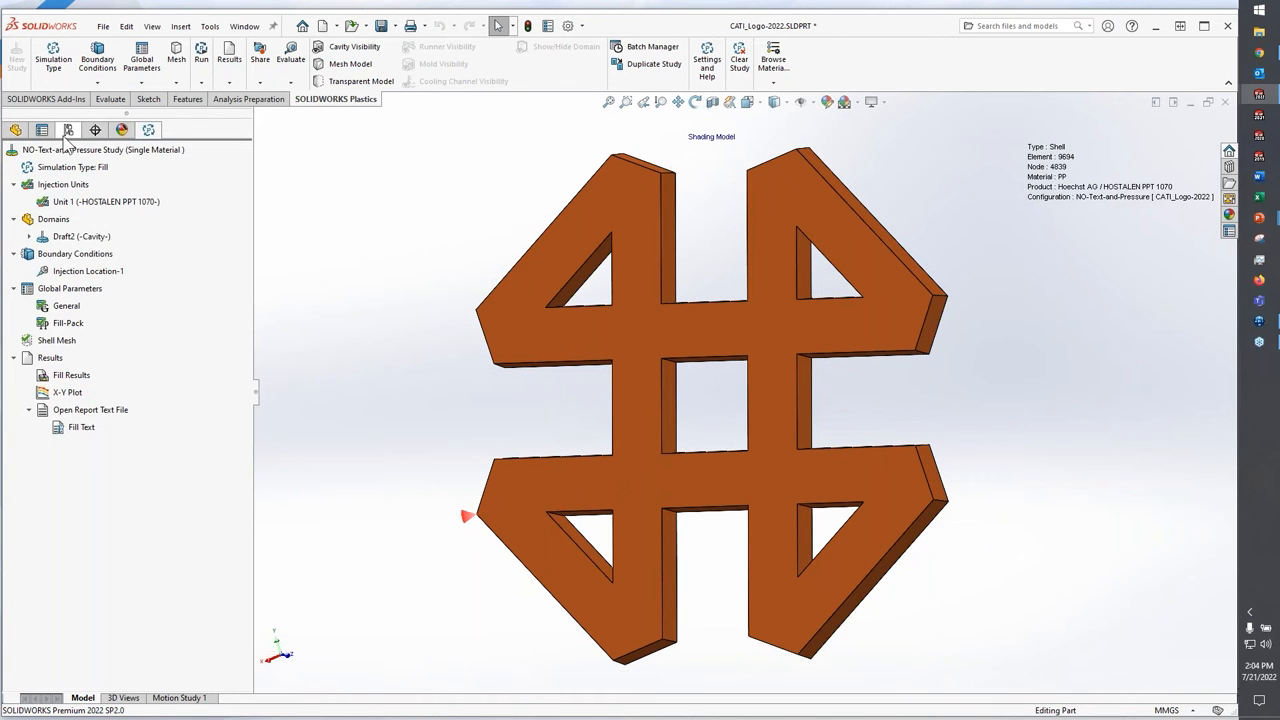
Activate the Text_and_Pressure configuration and show its Fill Results, fill time peaking near 2.65 s.
left_click(68, 130)
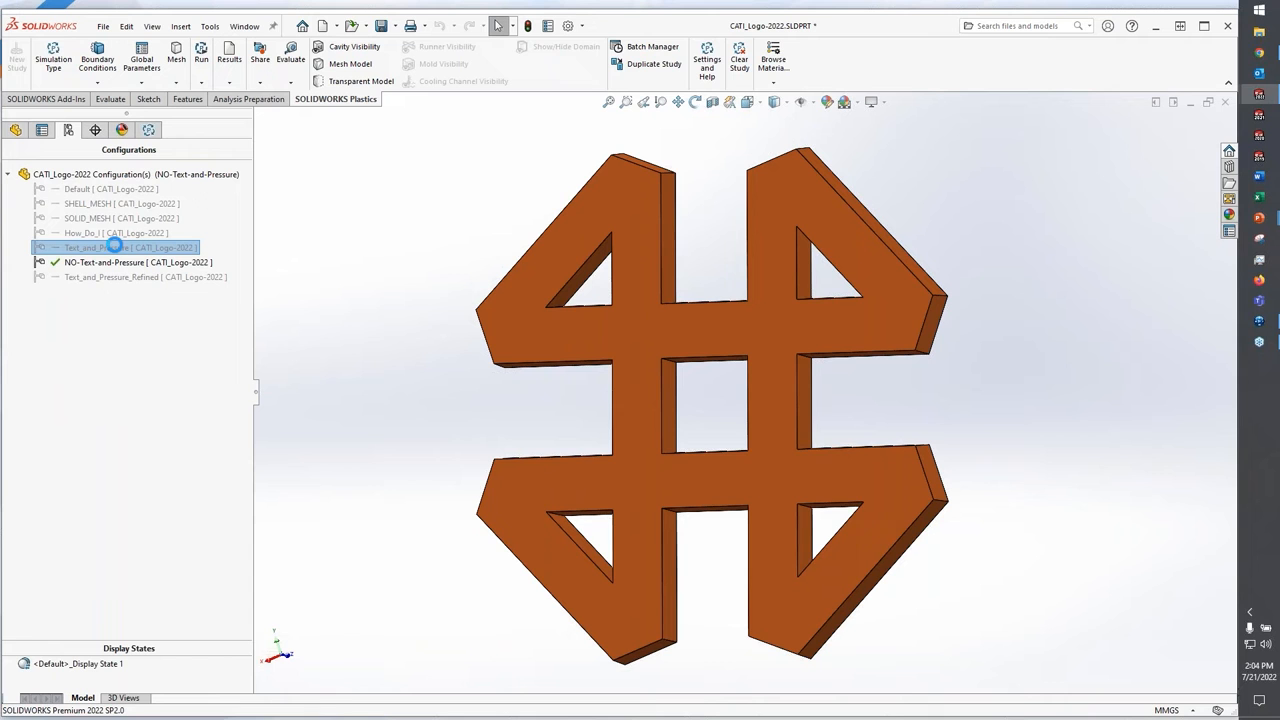
double_click(110, 248)
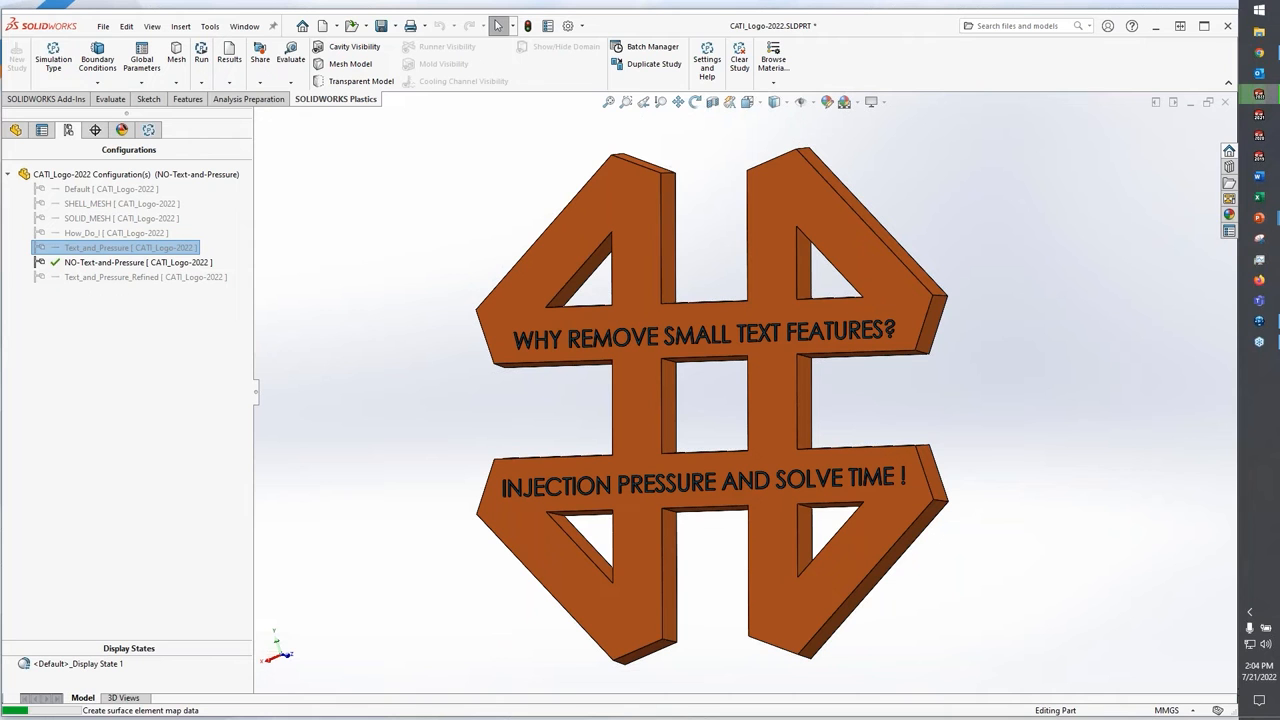
double_click(130, 248)
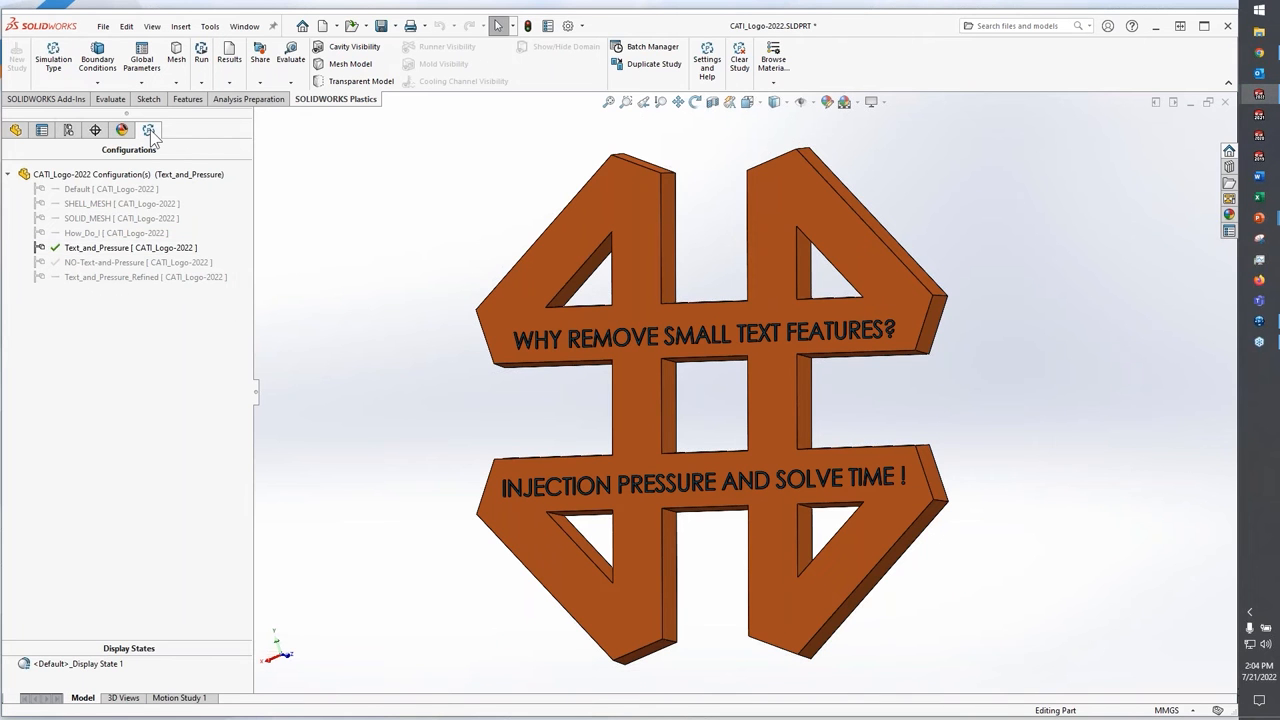
left_click(122, 130)
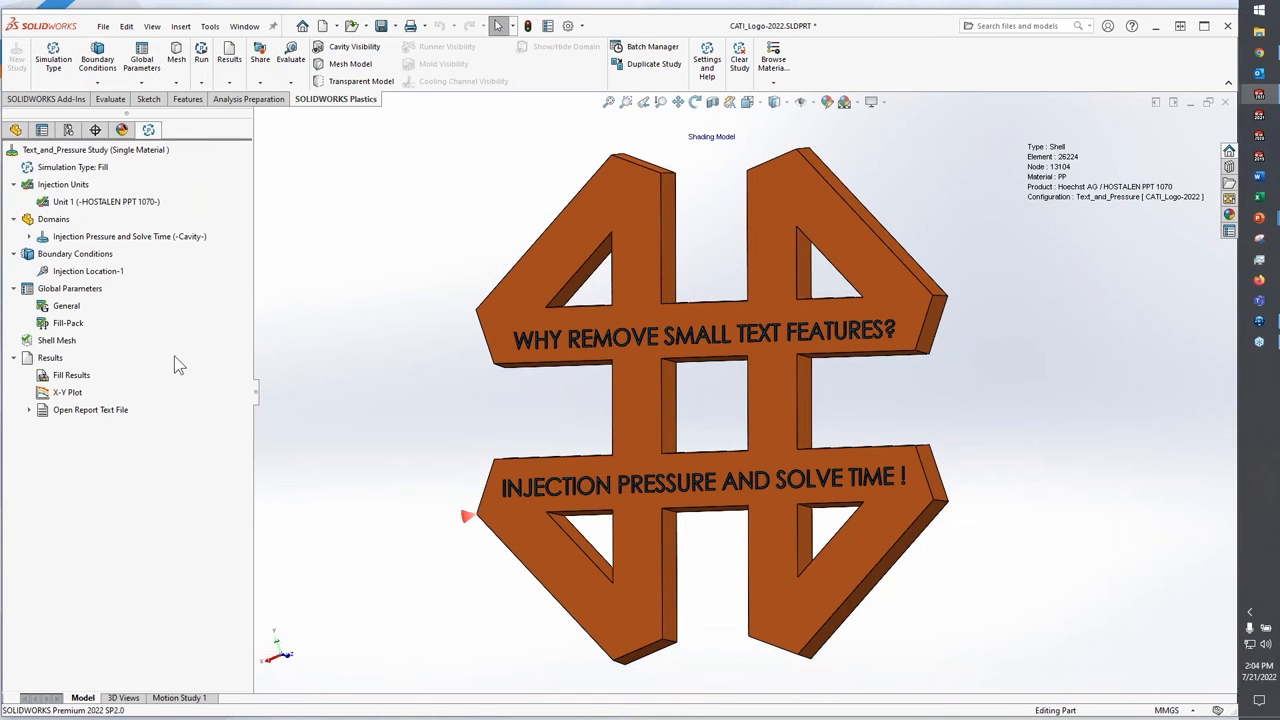
left_click(72, 376)
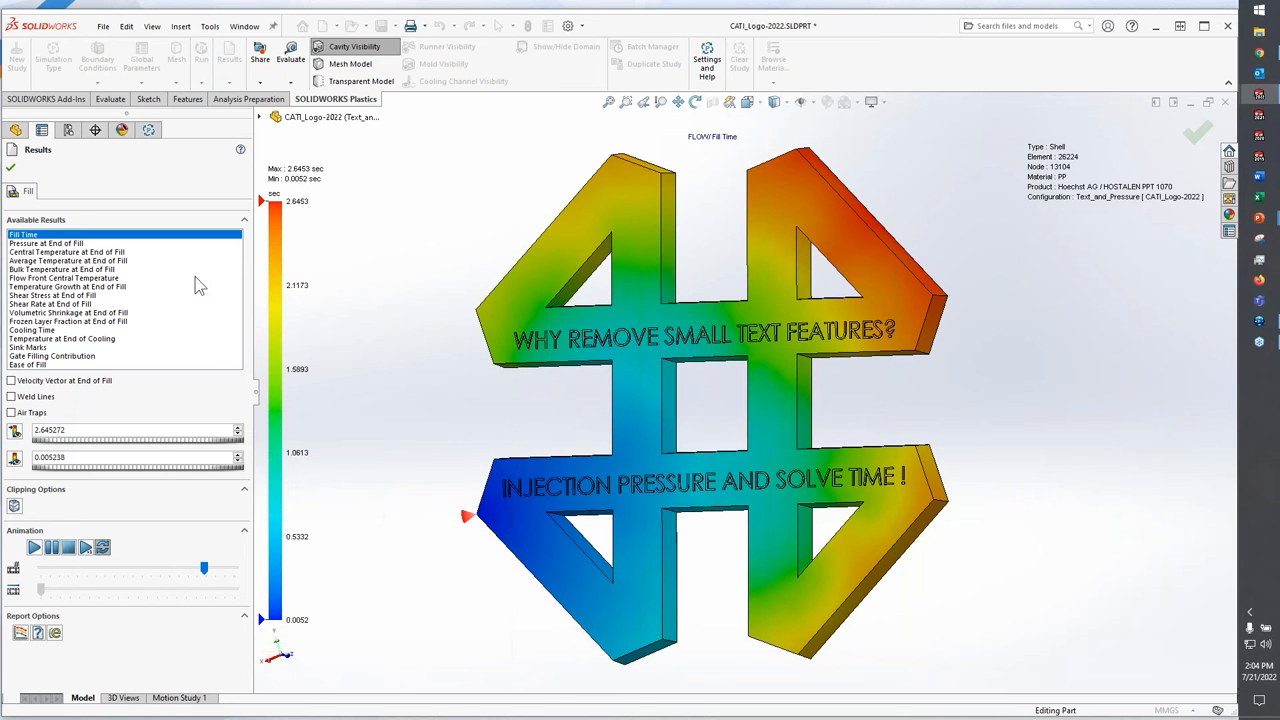
Show Pressure at End of Fill on the restored Results_View, peaking near 10.18 MPa.
left_click(46, 244)
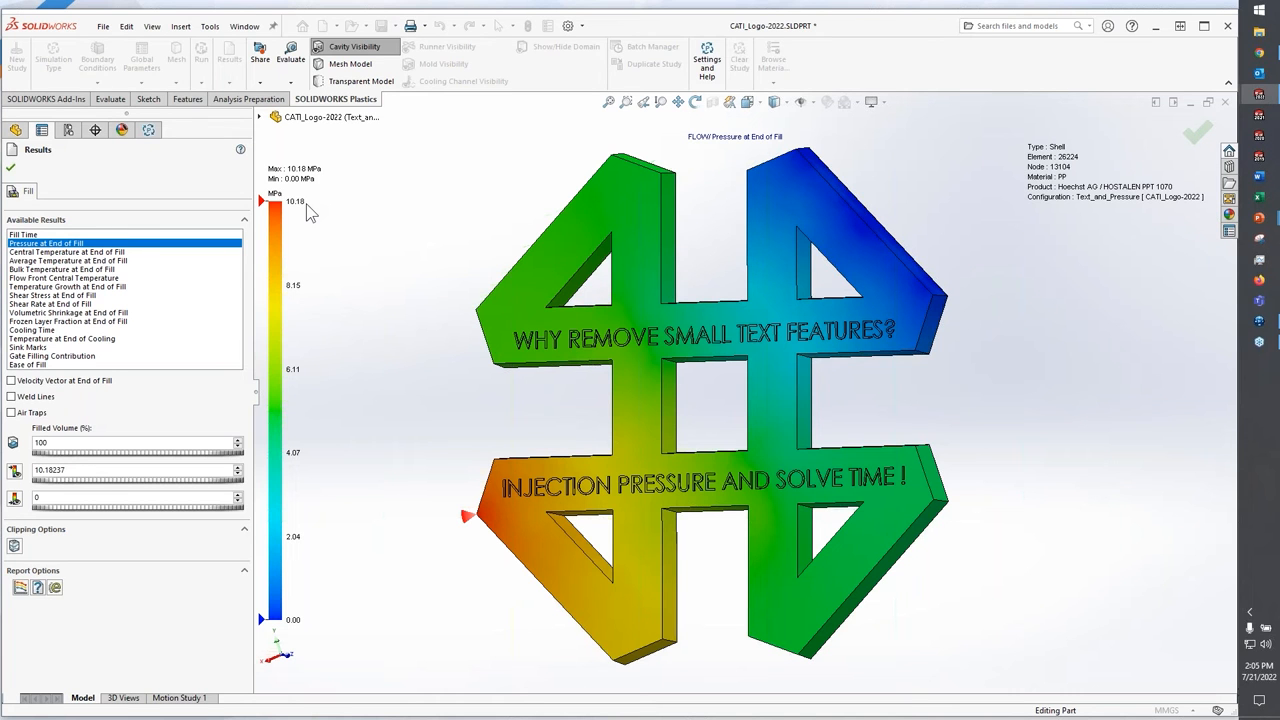
left_click(24, 234)
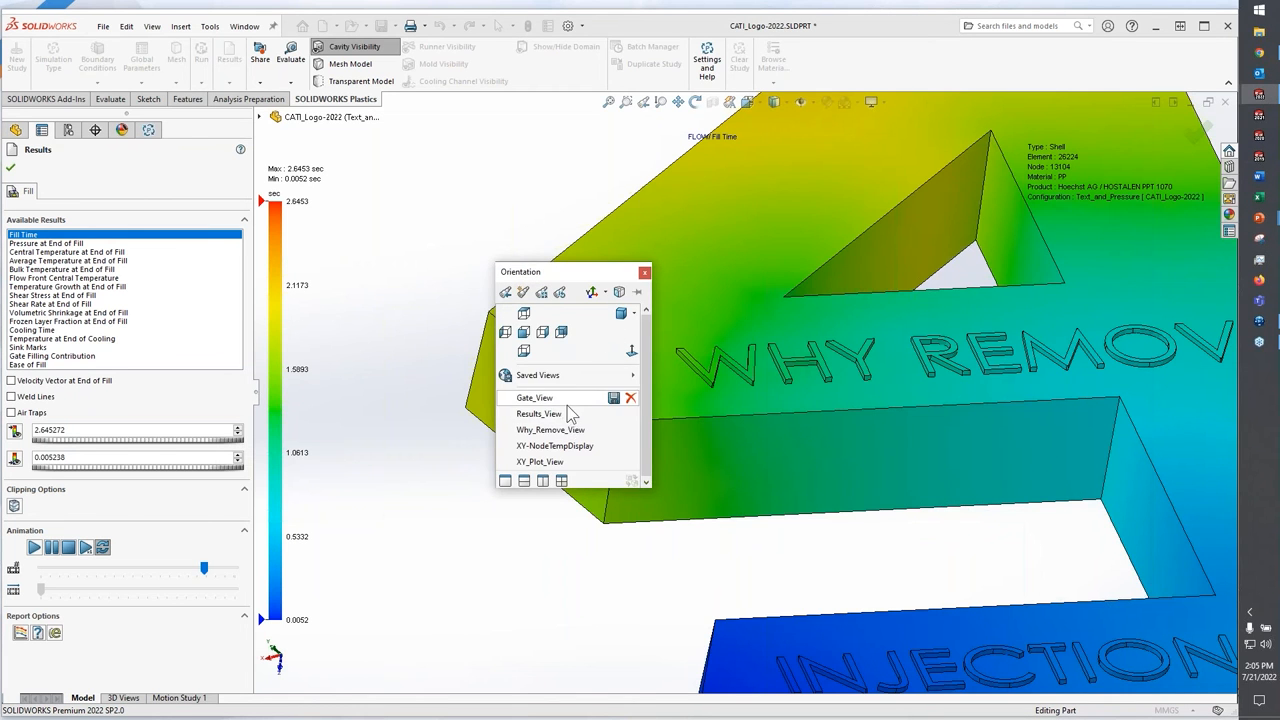
left_click(534, 398)
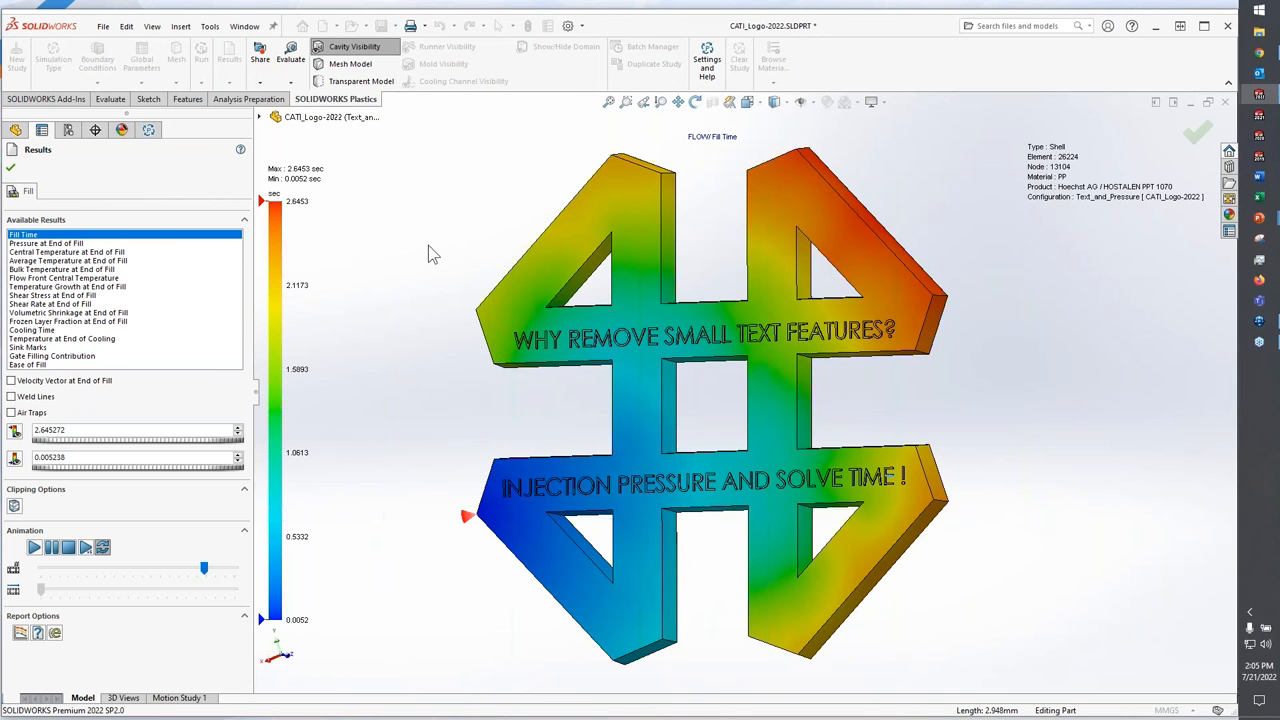
mouse_move(70, 248)
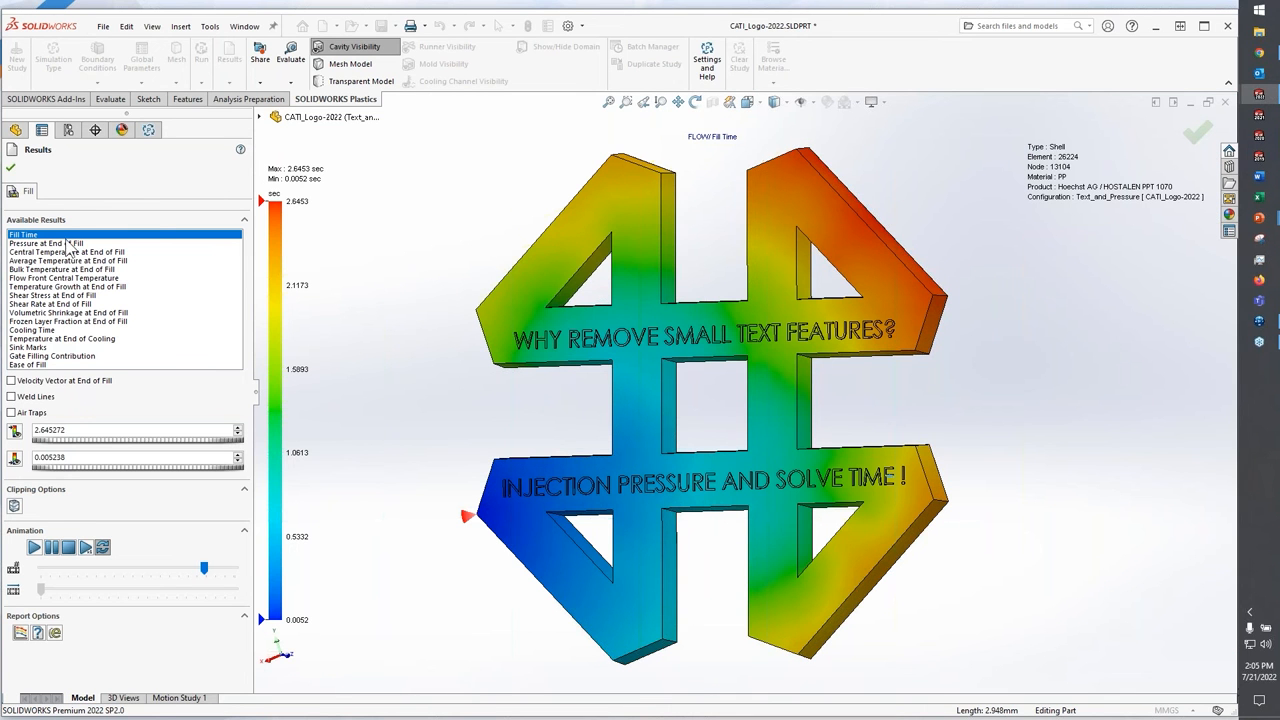
left_click(46, 244)
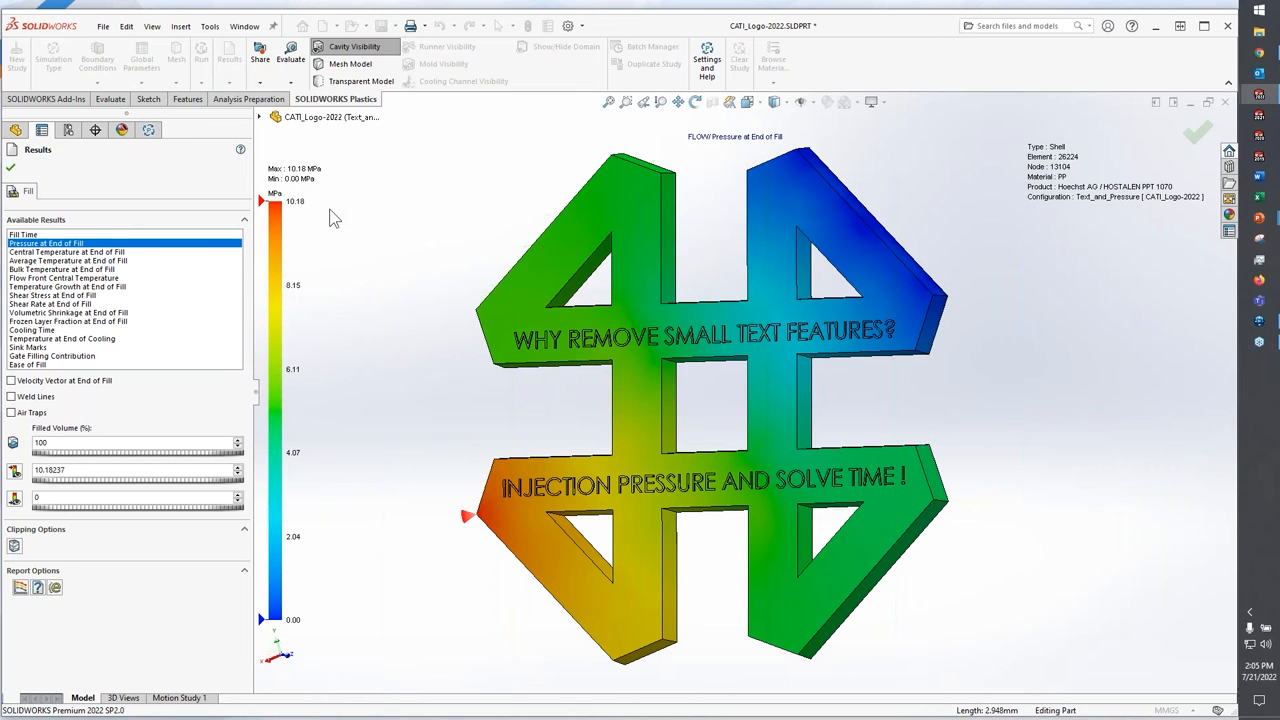
mouse_move(138, 196)
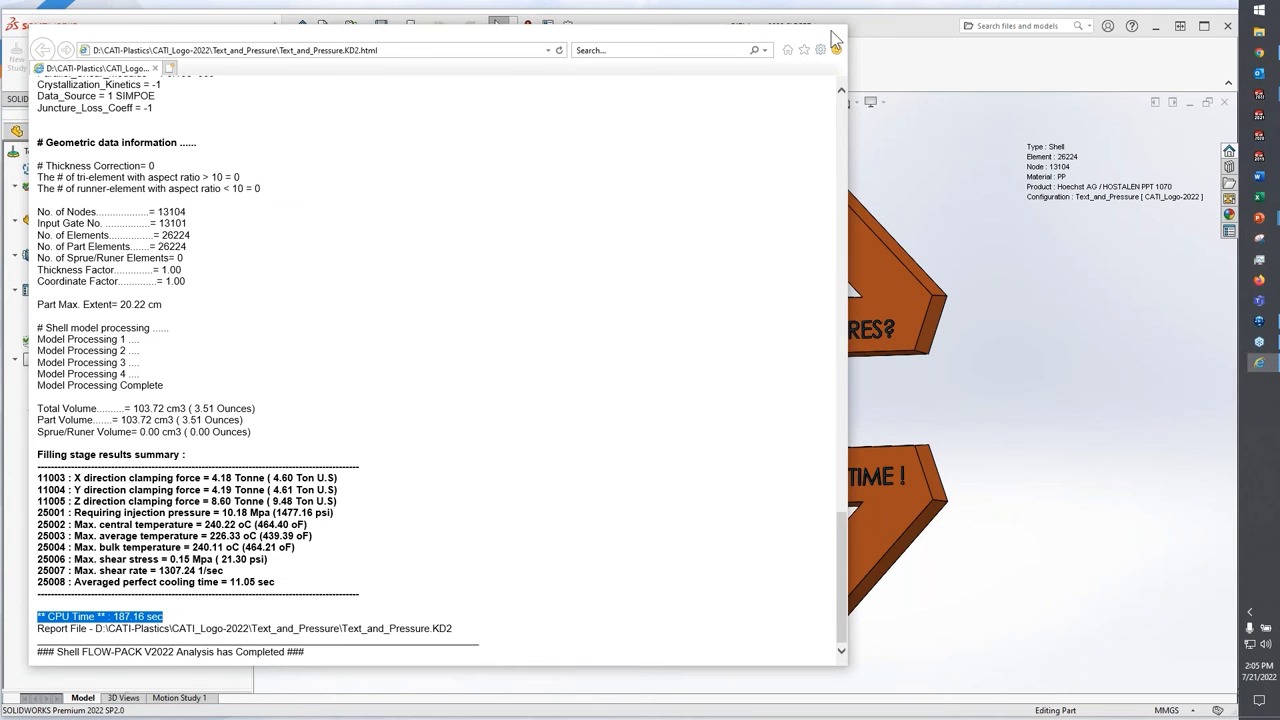
Close the text study's report after reading its solve time and save all modified documents.
left_click(836, 38)
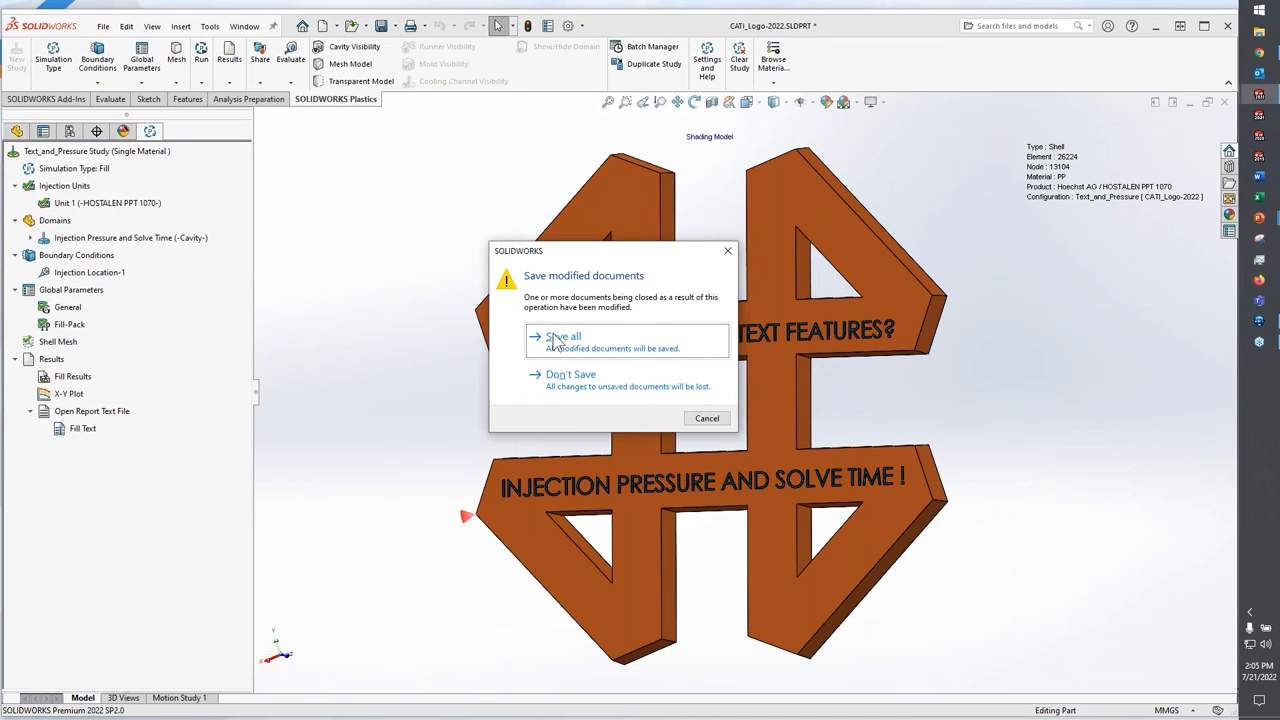
left_click(564, 336)
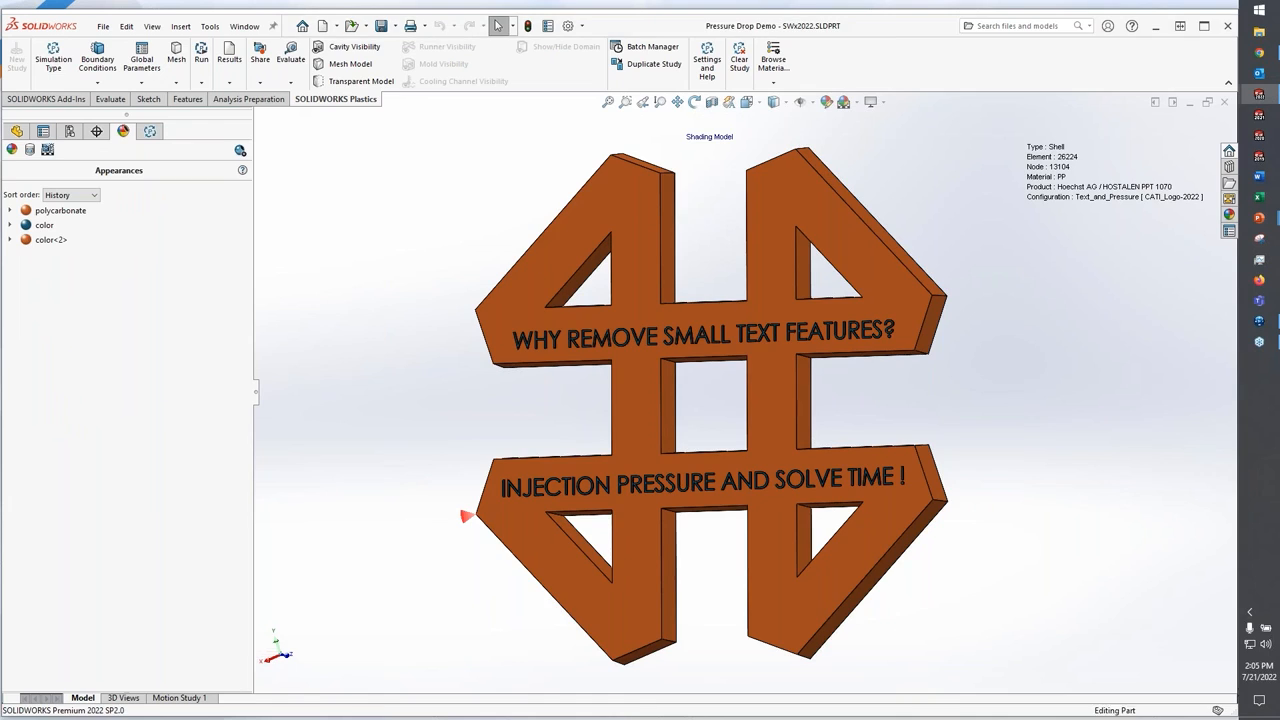